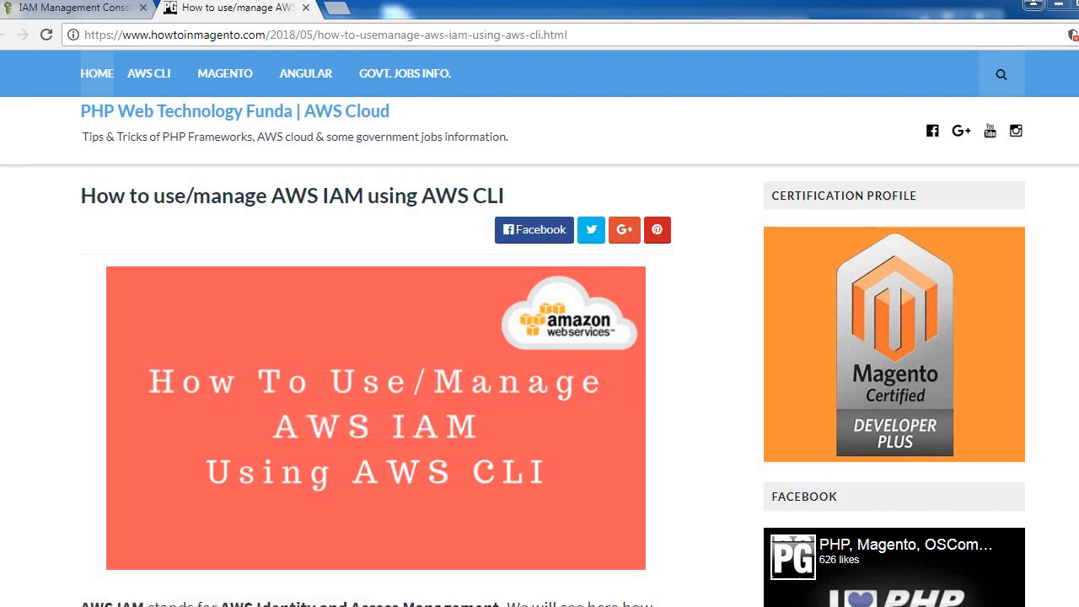
Scroll the AWS IAM CLI tutorial past the banner to its IAM features list
{"action": "scroll", "scroll_direction": "down", "scroll_amount": 3}
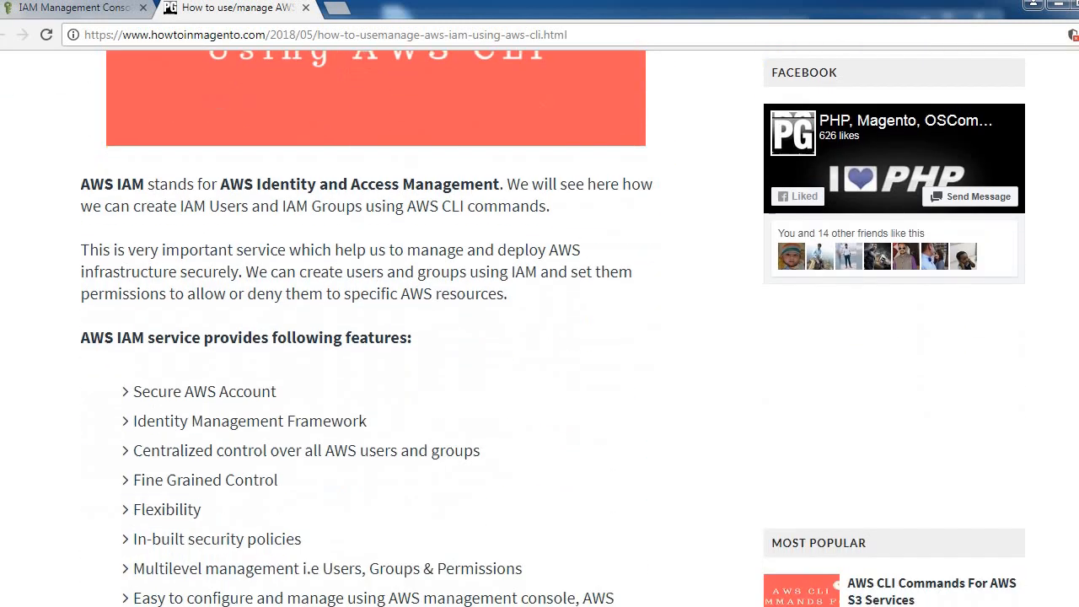
{"action": "scroll", "scroll_direction": "down", "scroll_amount": 3}
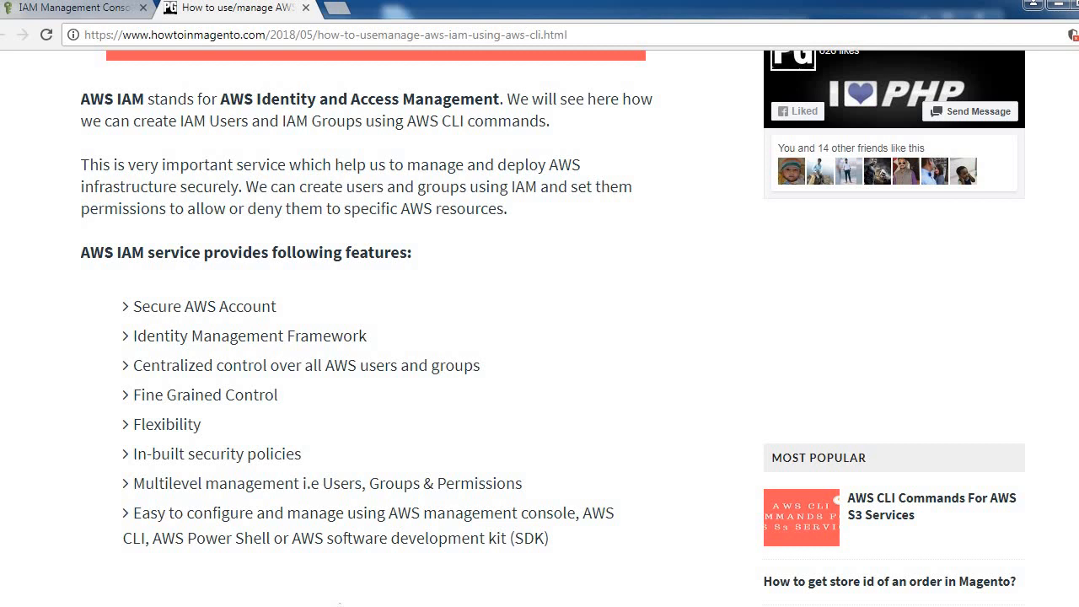
Scroll past the features diagram to the 'aws iam list-users' CLI example
{"action": "scroll", "scroll_direction": "down", "scroll_amount": 3}
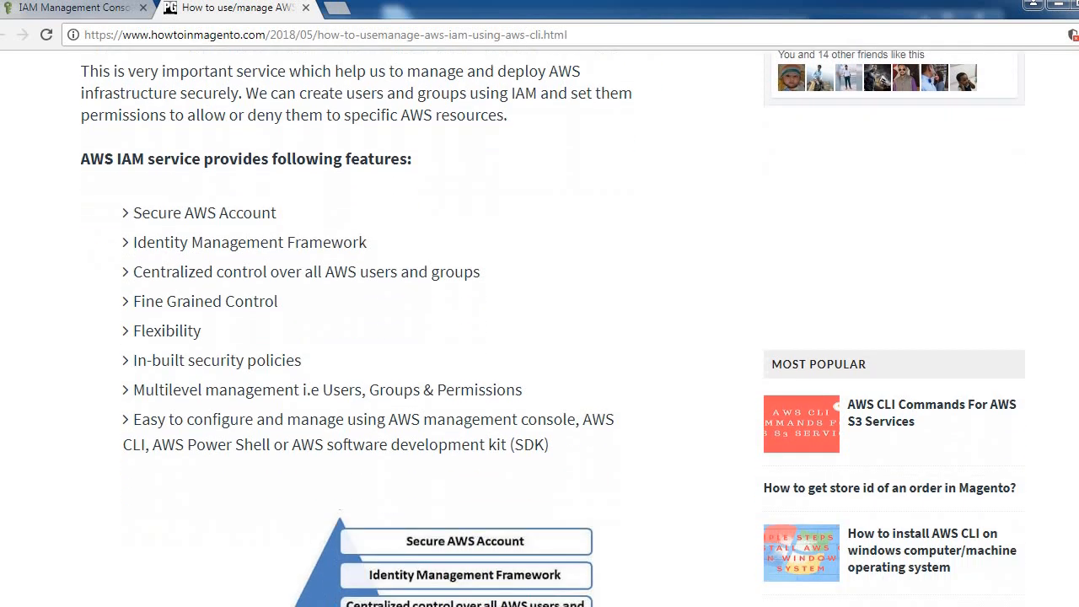
{"action": "scroll", "scroll_direction": "down", "scroll_amount": 3}
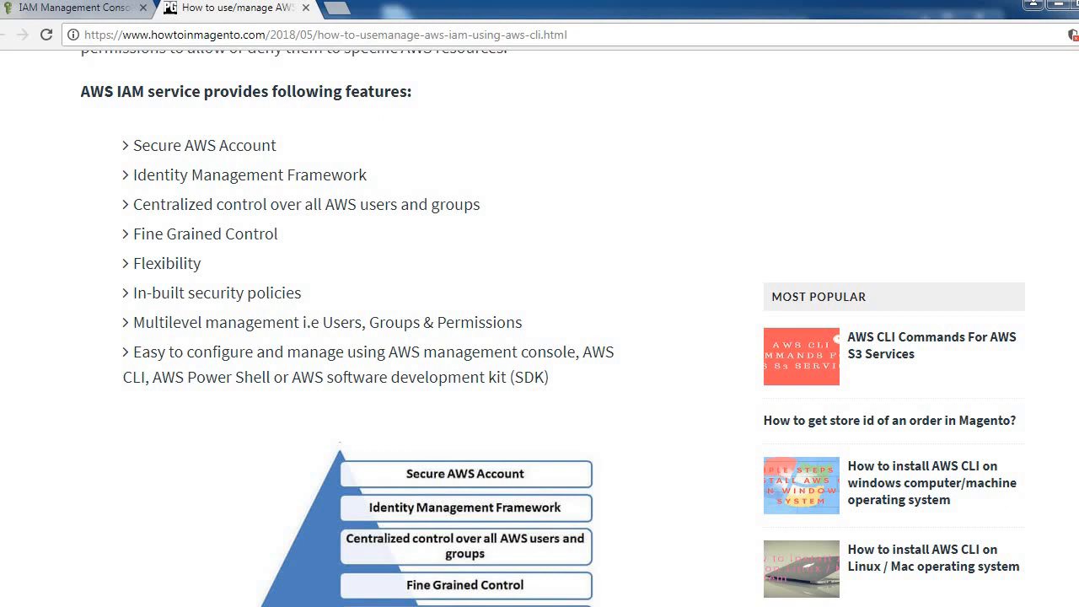
{"action": "scroll", "scroll_direction": "down", "scroll_amount": 3}
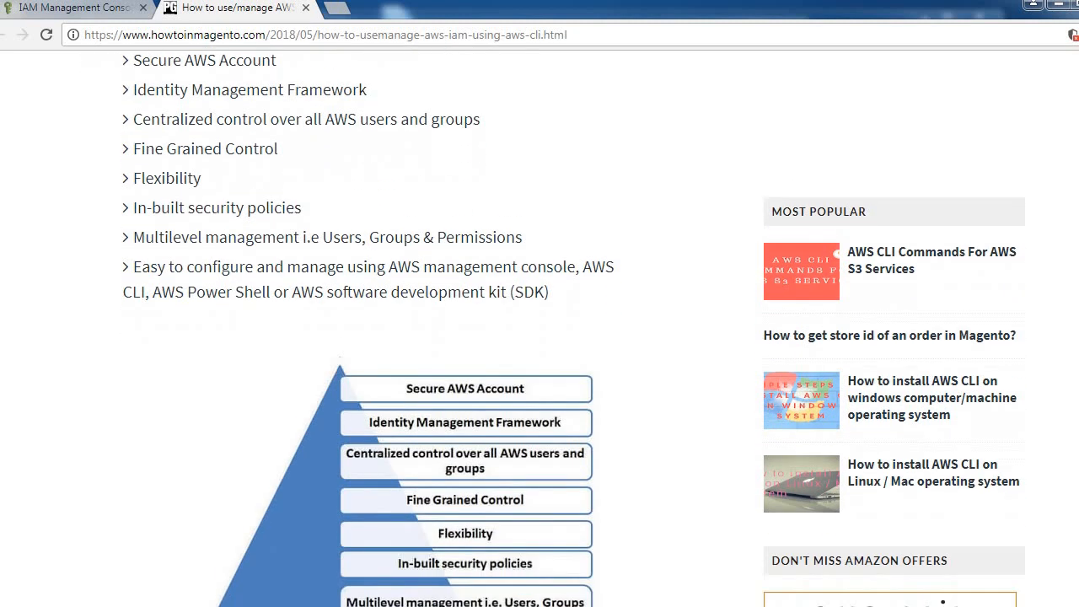
{"action": "scroll", "scroll_direction": "down", "scroll_amount": 3}
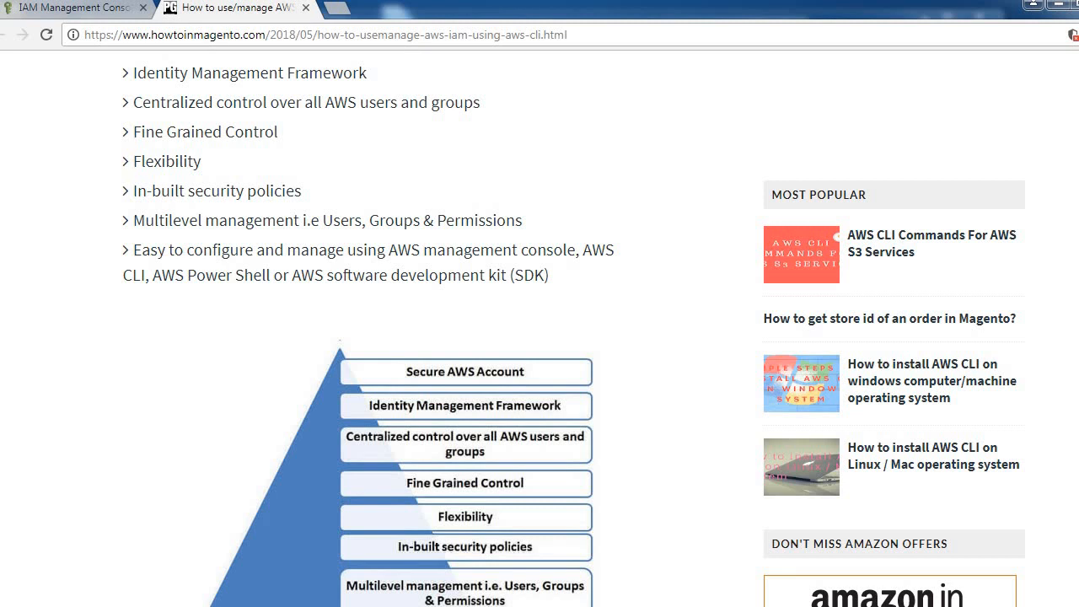
{"action": "scroll", "scroll_direction": "down", "scroll_amount": 3}
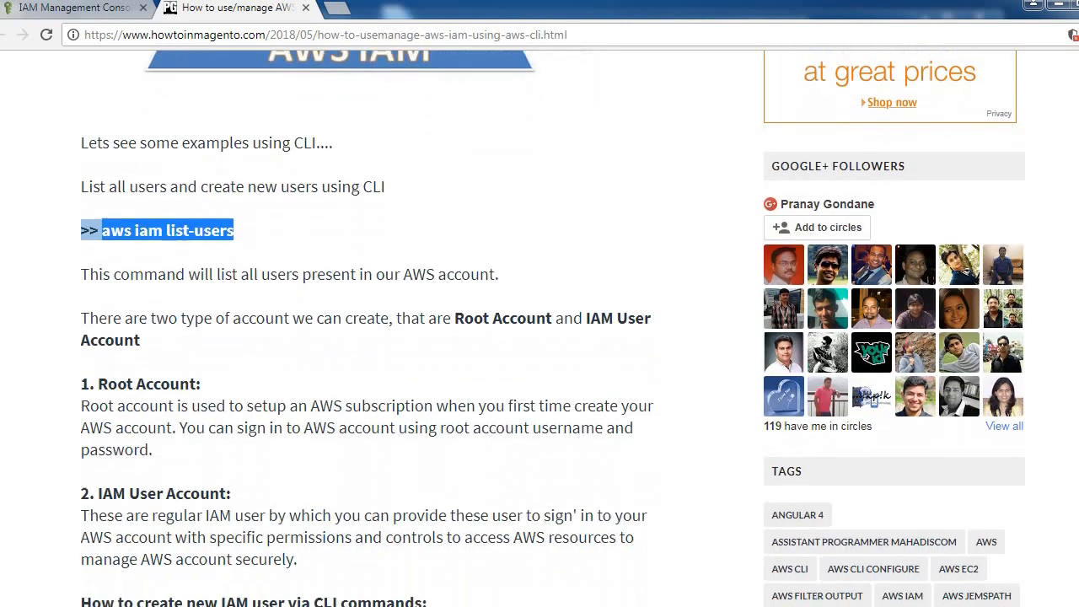
Scroll the tutorial slightly further below the list-users example
{"action": "scroll", "scroll_direction": "down", "scroll_amount": 3}
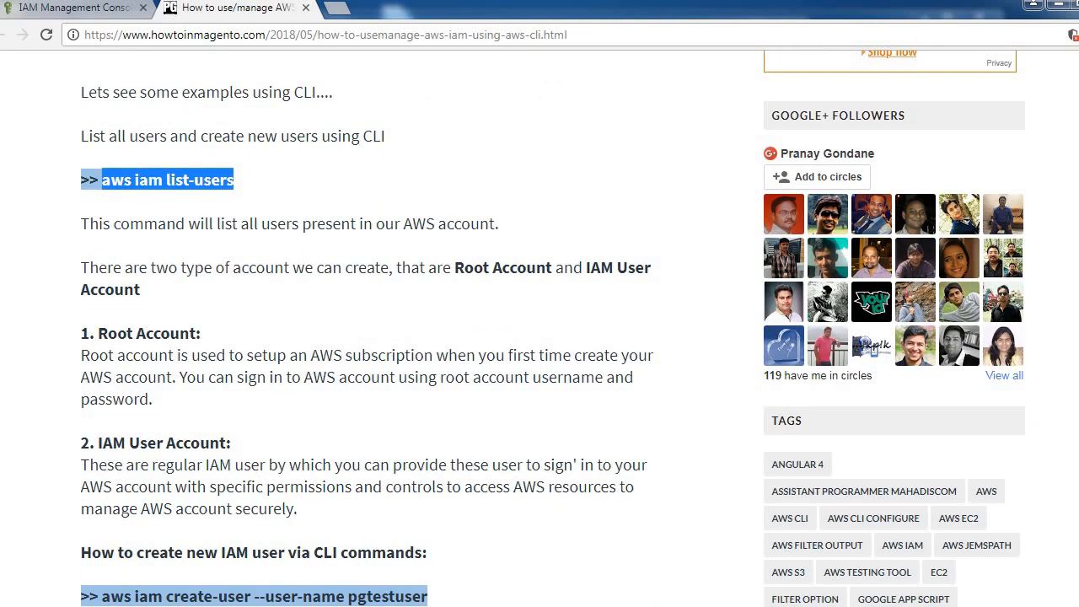
{"action": "scroll", "scroll_direction": "down", "scroll_amount": 3}
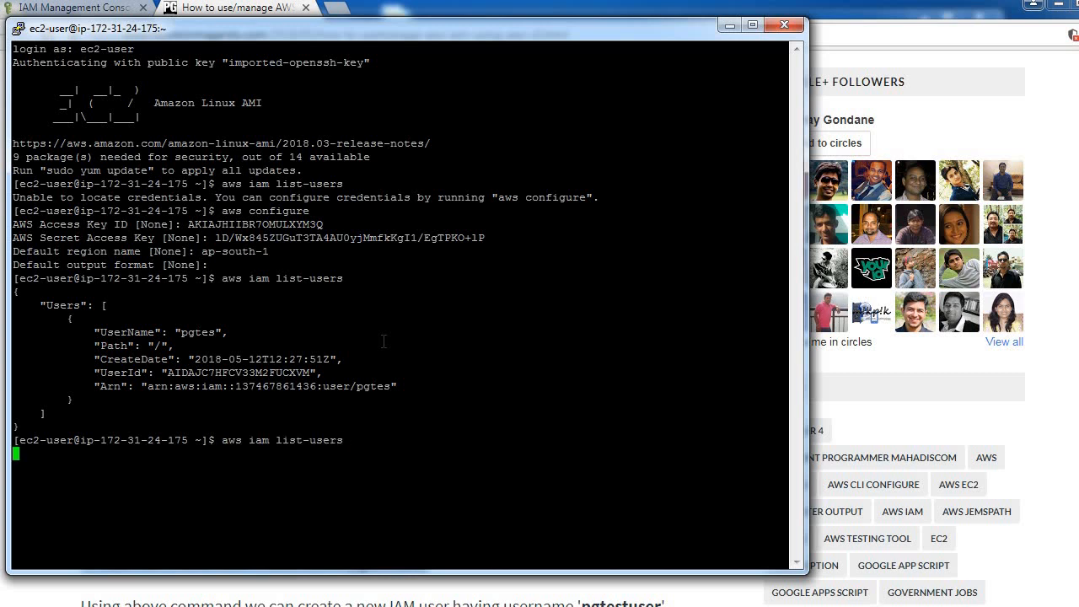
Run aws iam list-users, which returns user pgtes, and bring the tutorial forward
{"action": "key", "text": "Return"}
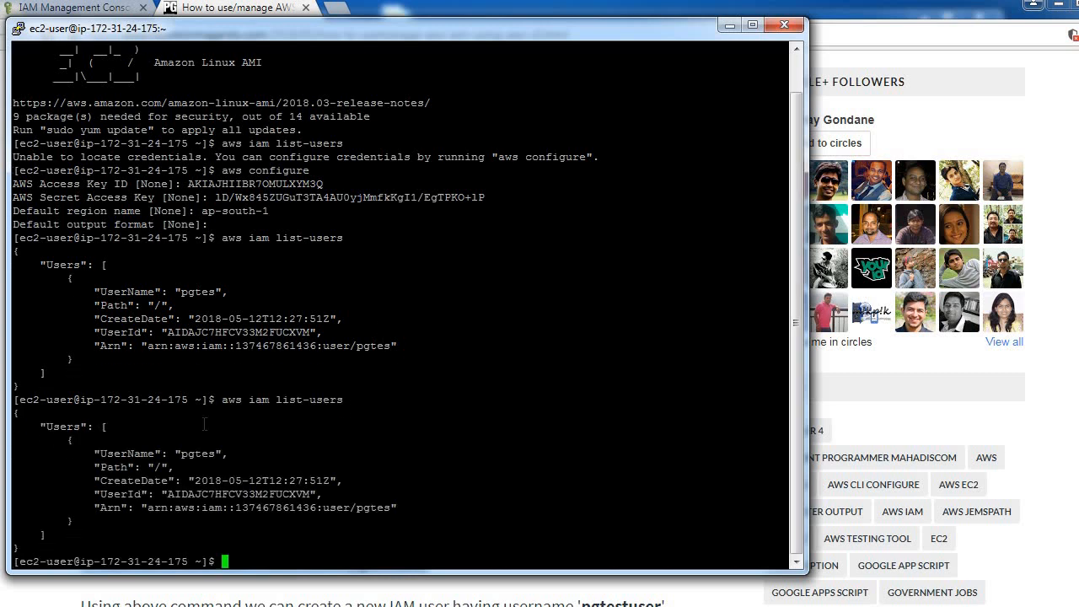
{"action": "mouse_move", "coordinate": [202, 463]}
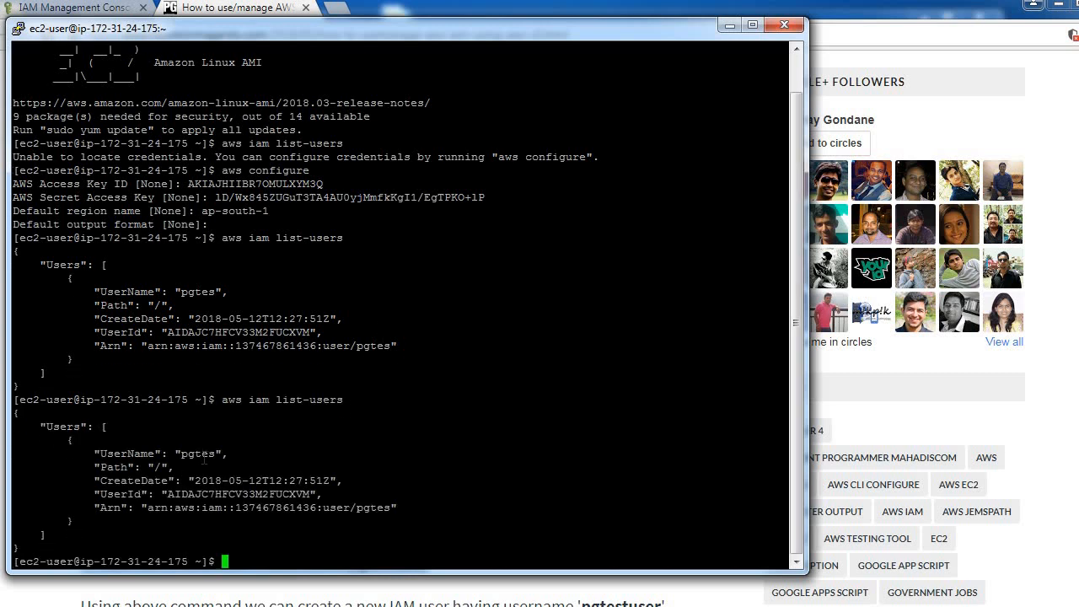
{"action": "mouse_move", "coordinate": [929, 53]}
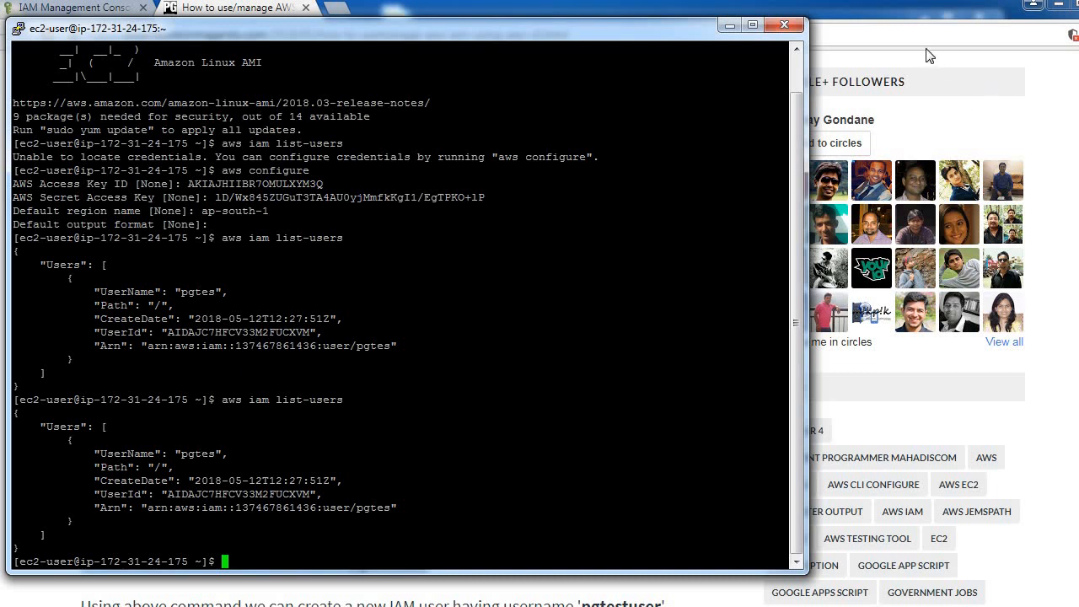
{"action": "left_click", "coordinate": [236, 8]}
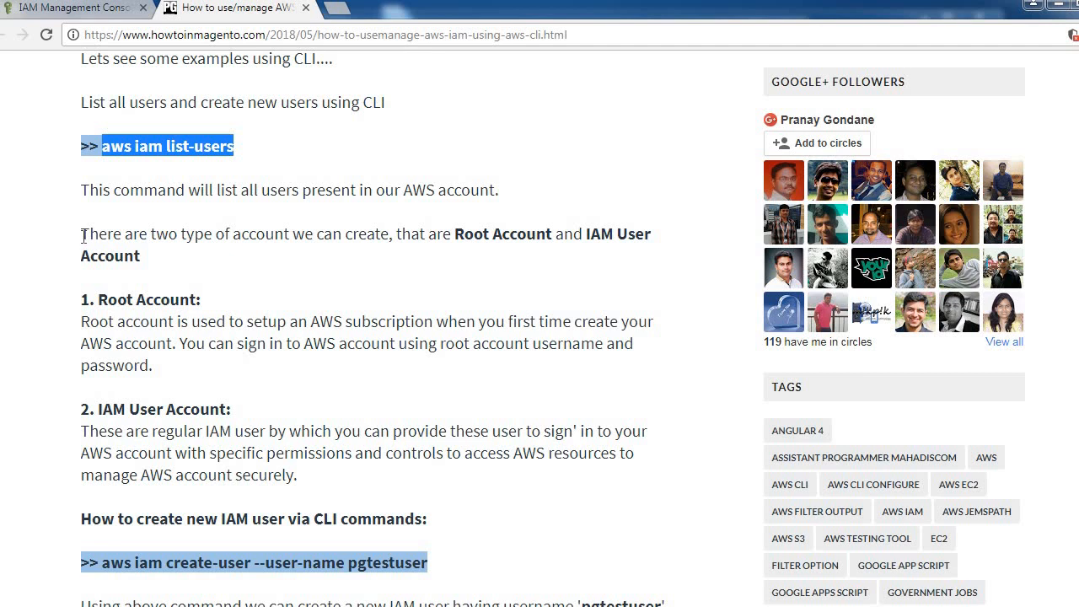
Read past the account types and select the 'aws iam create-user' example command
{"action": "left_click_drag", "start_coordinate": [81, 233], "coordinate": [101, 256]}
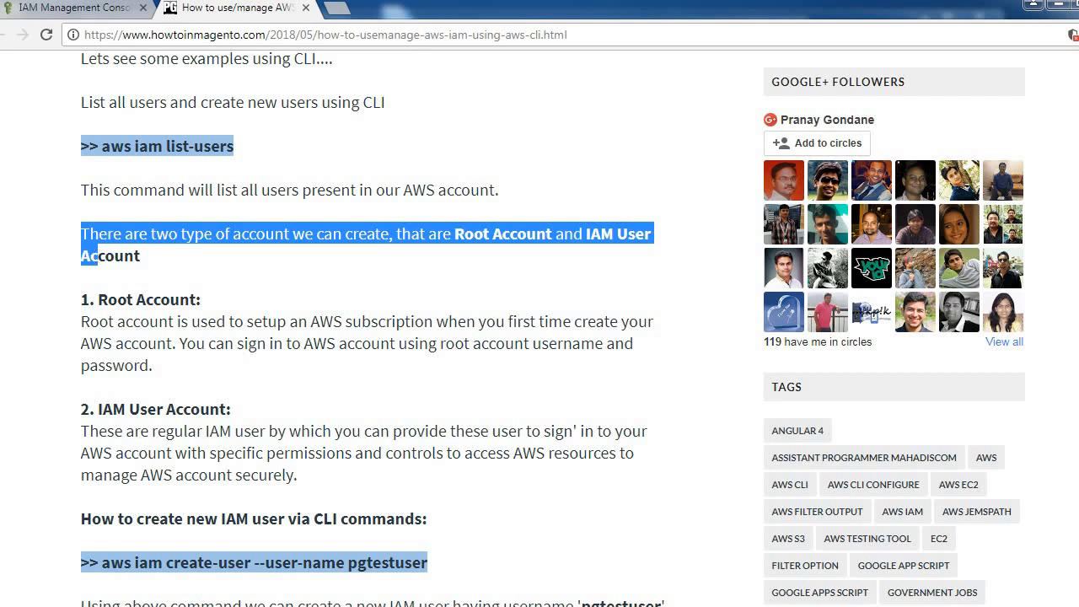
{"action": "scroll", "scroll_direction": "down", "scroll_amount": 3}
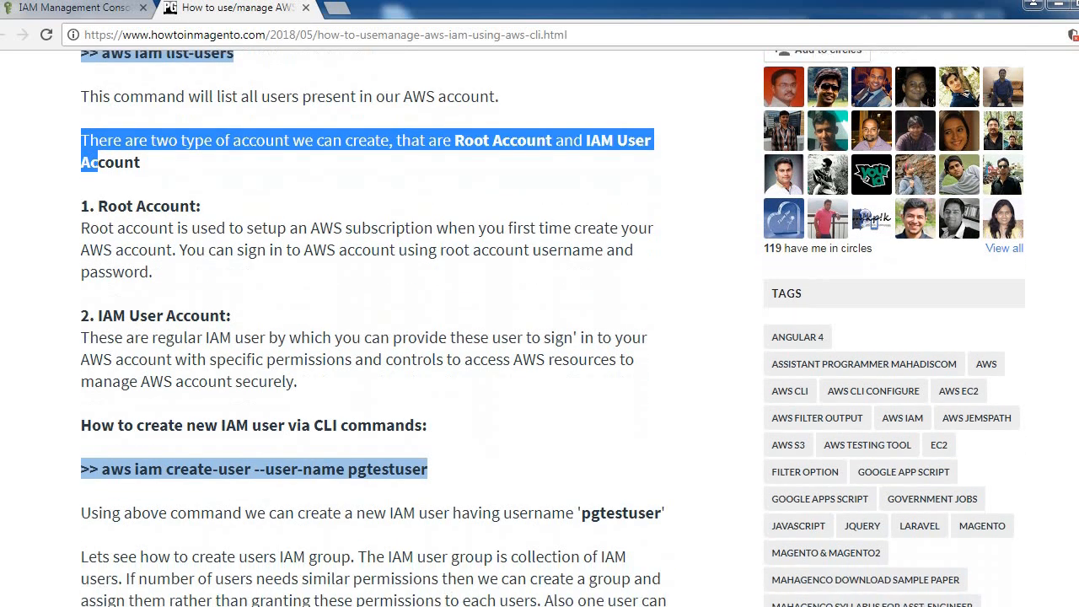
{"action": "scroll", "scroll_direction": "down", "scroll_amount": 3}
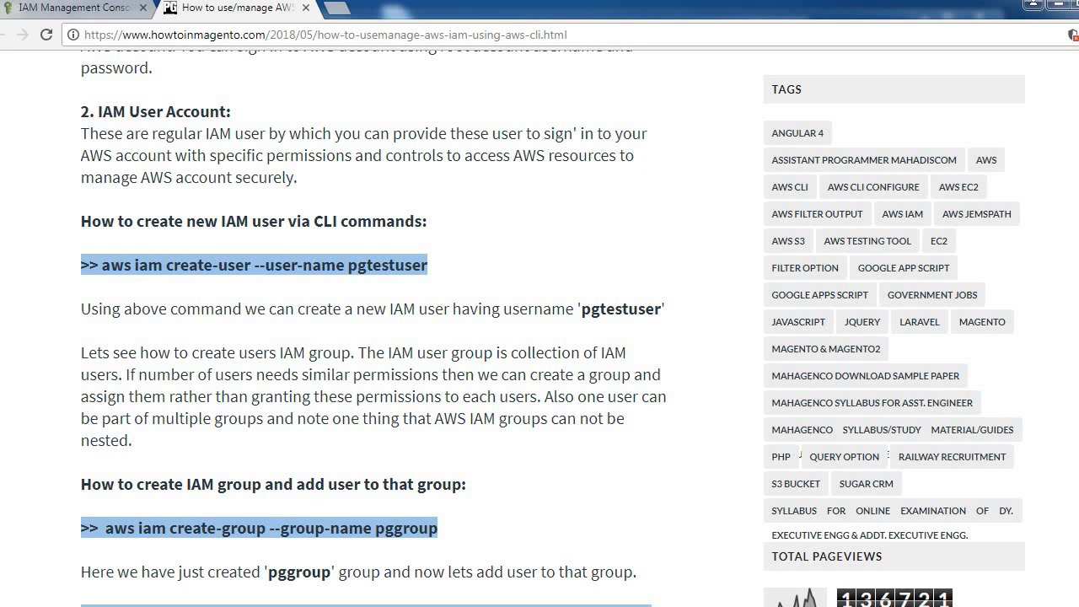
{"action": "mouse_move", "coordinate": [164, 245]}
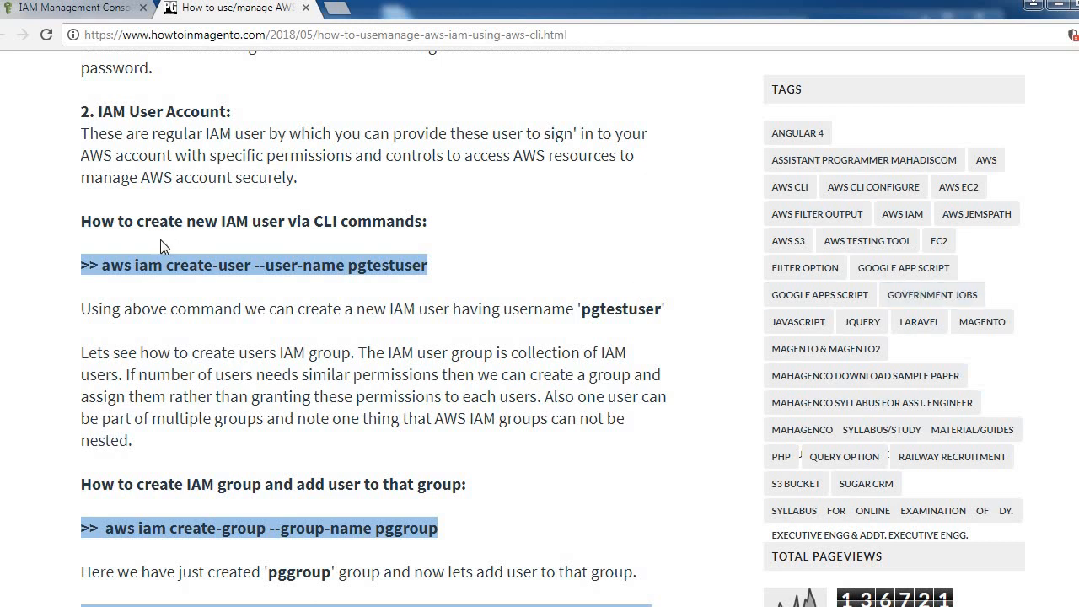
{"action": "mouse_move", "coordinate": [102, 265]}
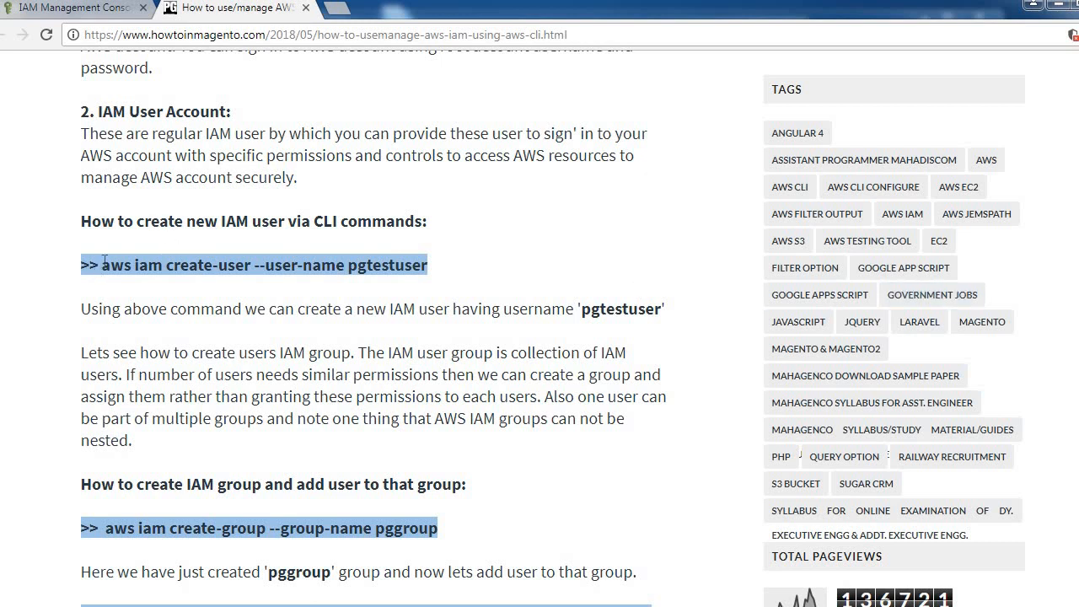
{"action": "left_click_drag", "start_coordinate": [97, 265], "coordinate": [304, 265]}
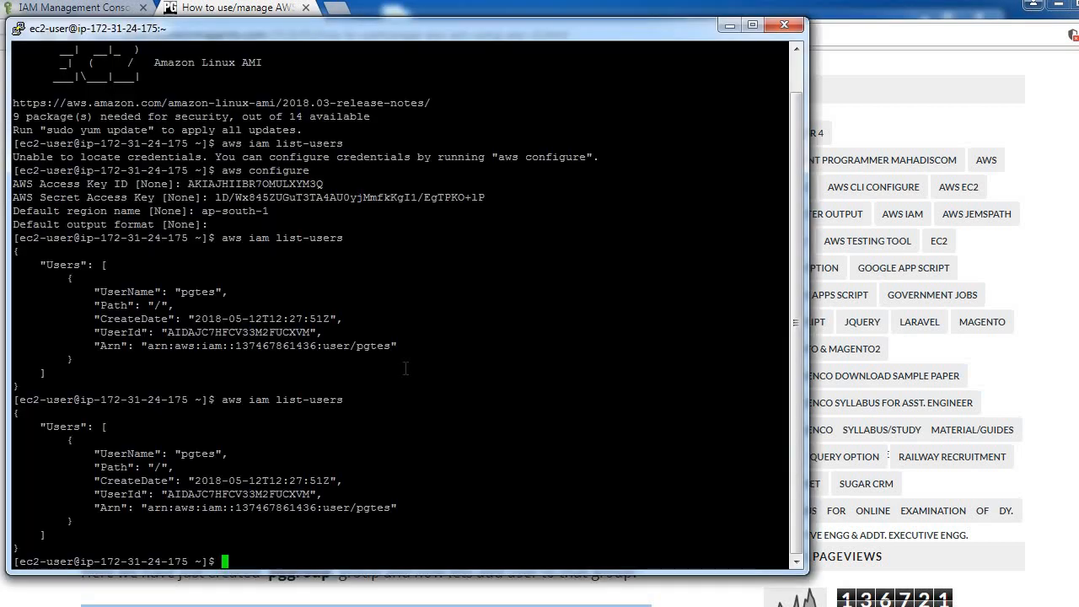
Enter 'aws iam create-user --user-name pgtestuser' with a 1 appended to the name
{"action": "type", "text": "aws iam create-user --user-name pgtestuser"}
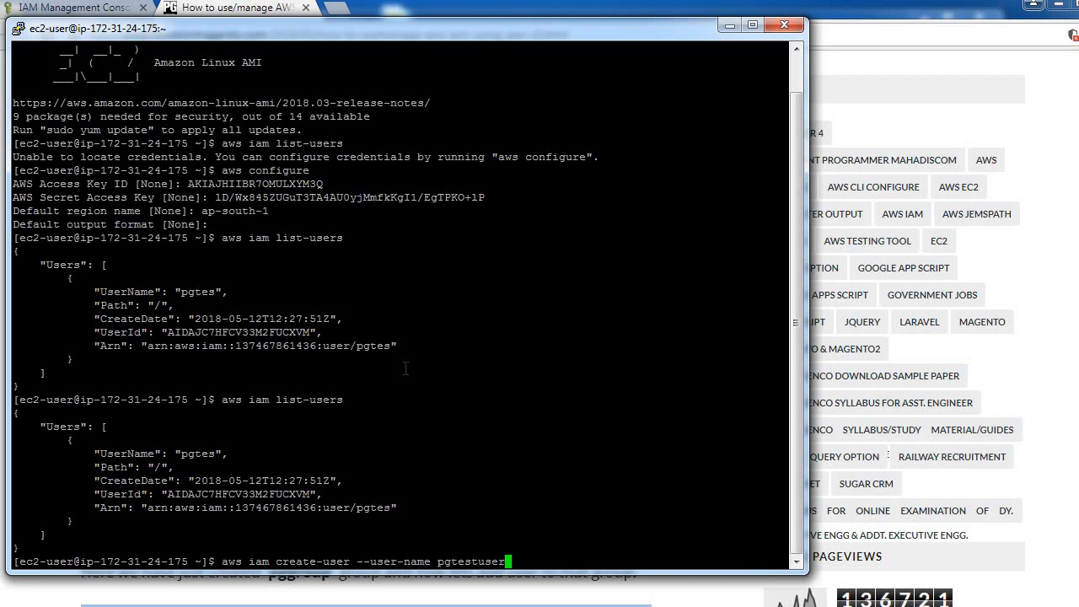
{"action": "type", "text": "1"}
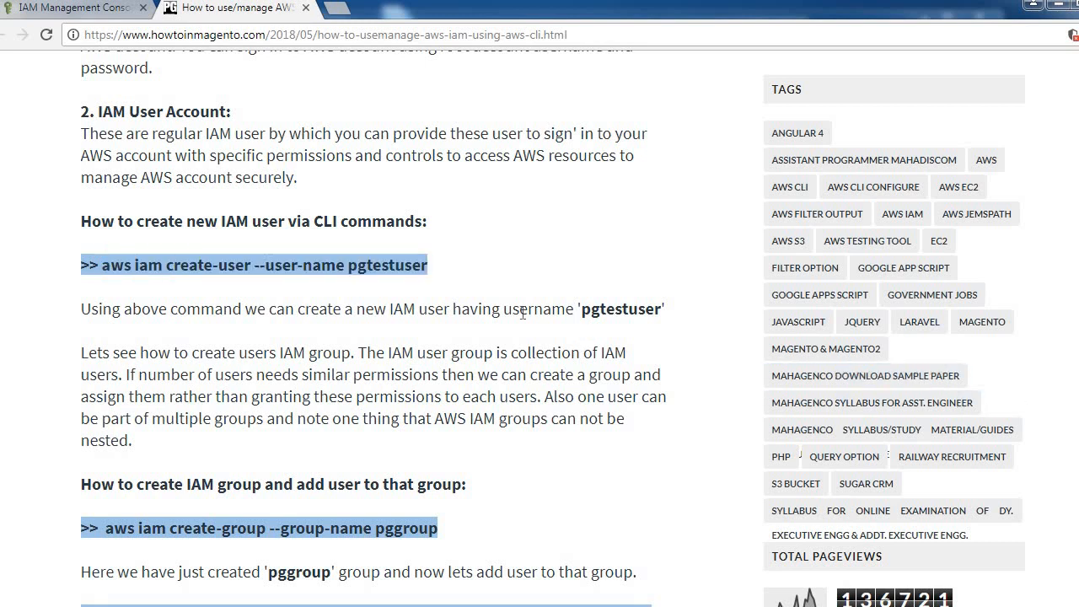
Scroll to the create-group example and select 'aws iam create-group --group-name pggroup'
{"action": "scroll", "scroll_direction": "down", "scroll_amount": 3}
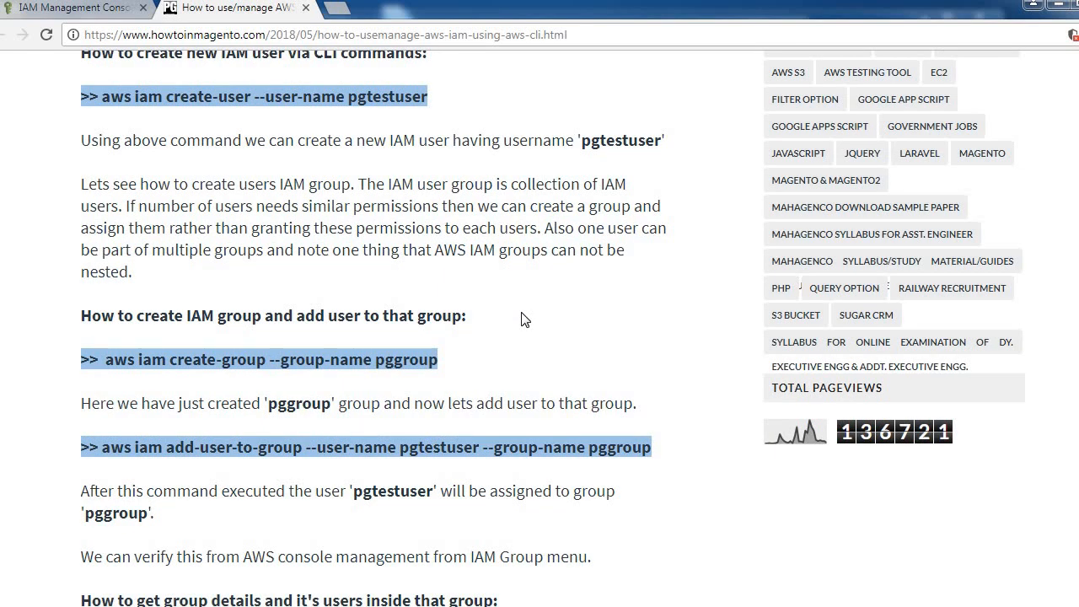
{"action": "scroll", "scroll_direction": "down", "scroll_amount": 3}
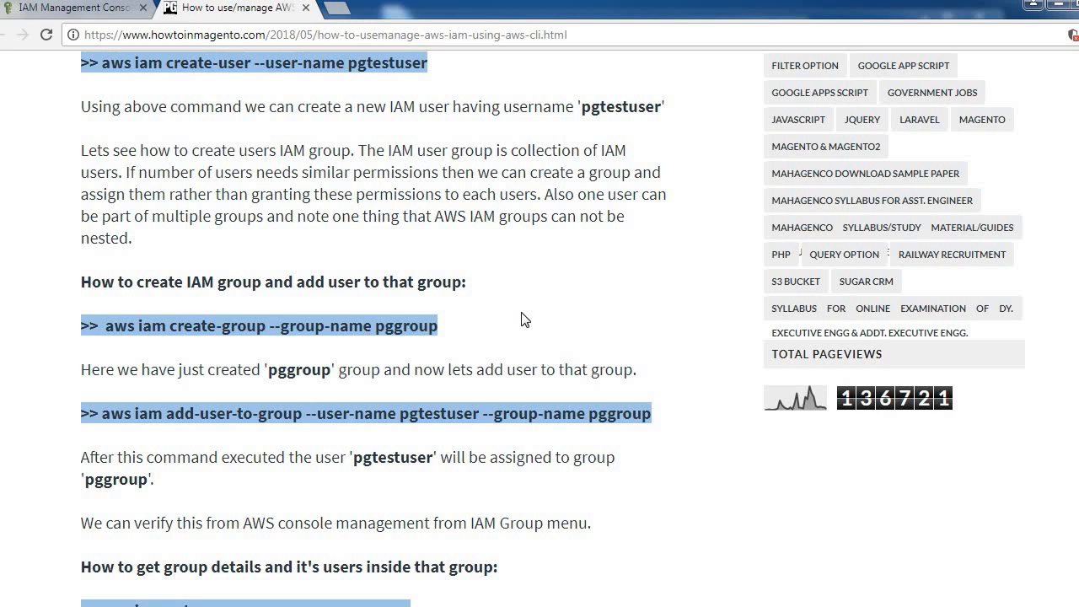
{"action": "mouse_move", "coordinate": [314, 306]}
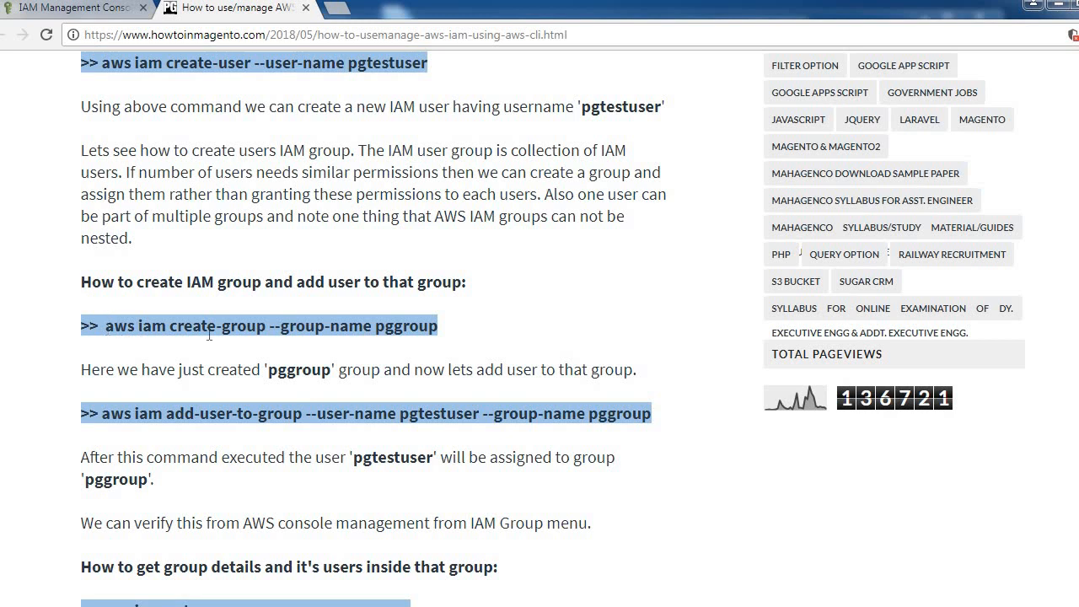
{"action": "left_click_drag", "start_coordinate": [100, 327], "coordinate": [436, 327]}
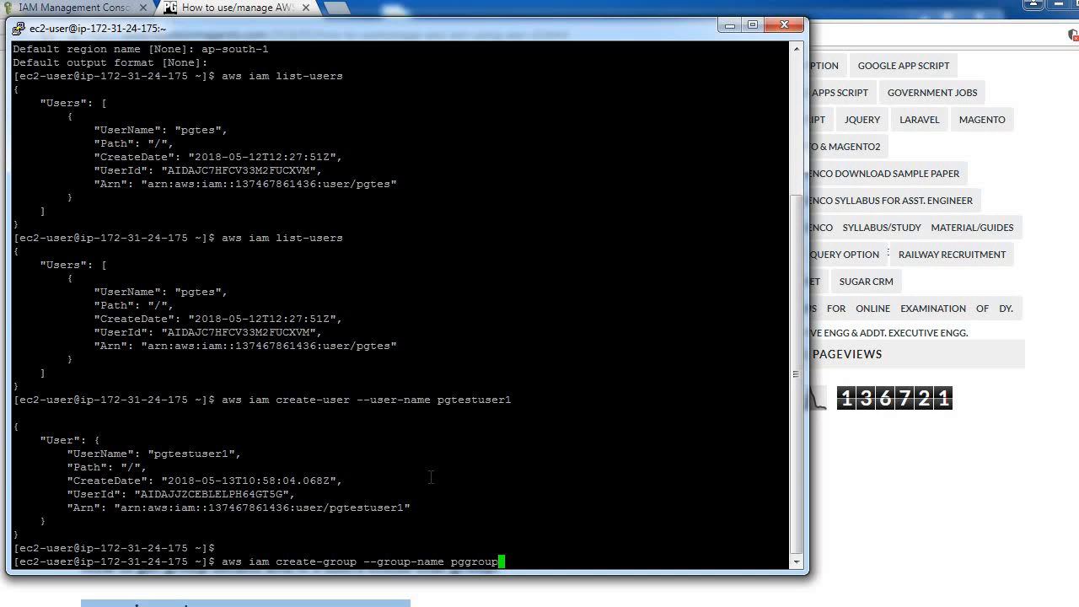
{"action": "type", "text": "1"}
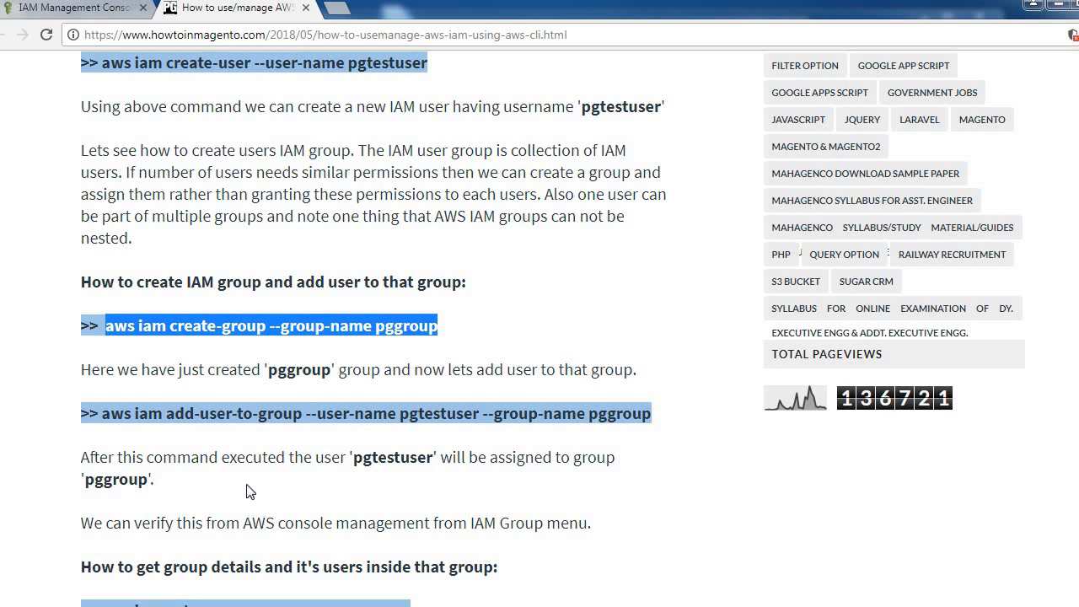
{"action": "mouse_move", "coordinate": [284, 457]}
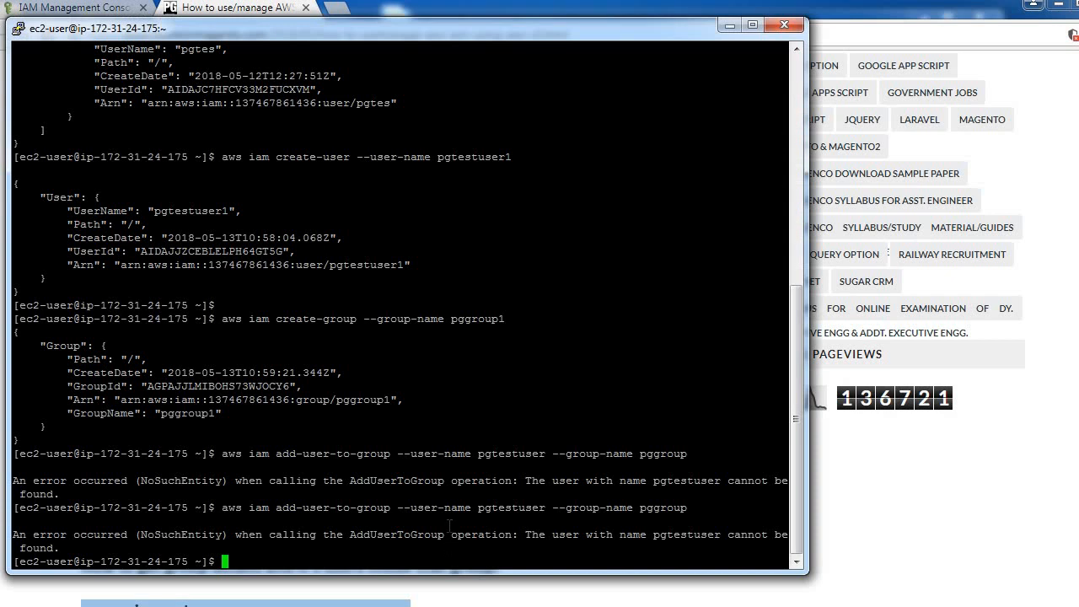
Enter add-user-to-group, correcting the names to pgtestuser1 and pggroup1
{"action": "type", "text": "aws iam add-user-to-group --user-name pgtestuser --group-name pggroup"}
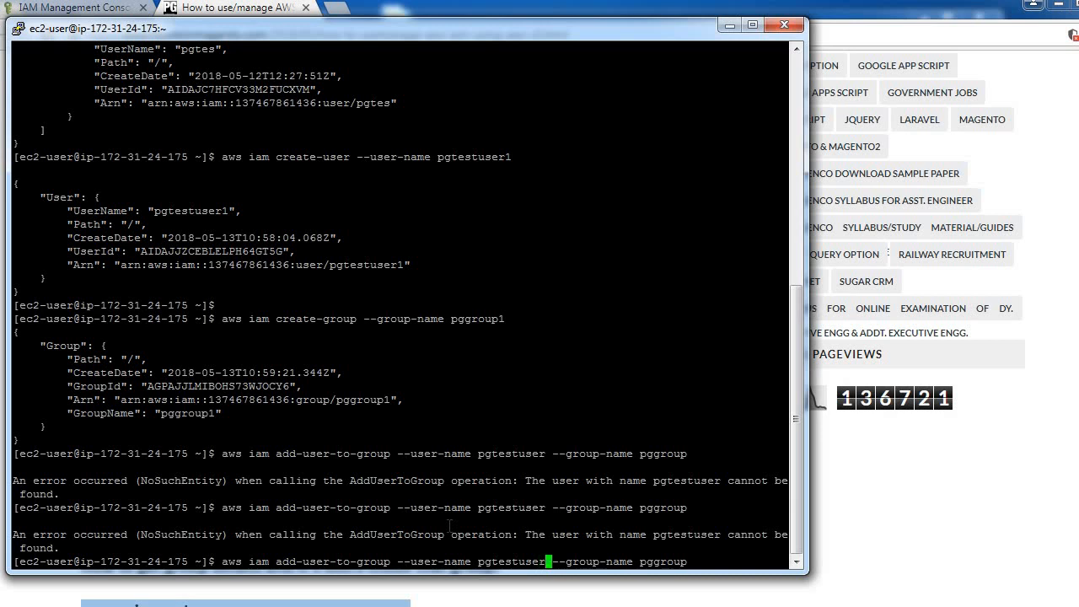
{"action": "type", "text": "1"}
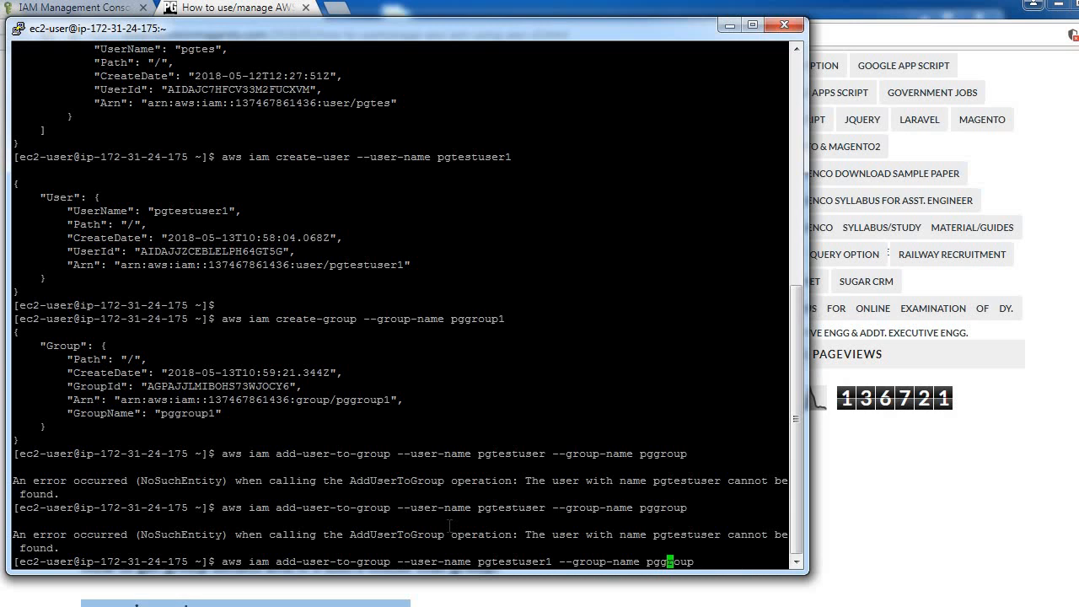
{"action": "type", "text": "1"}
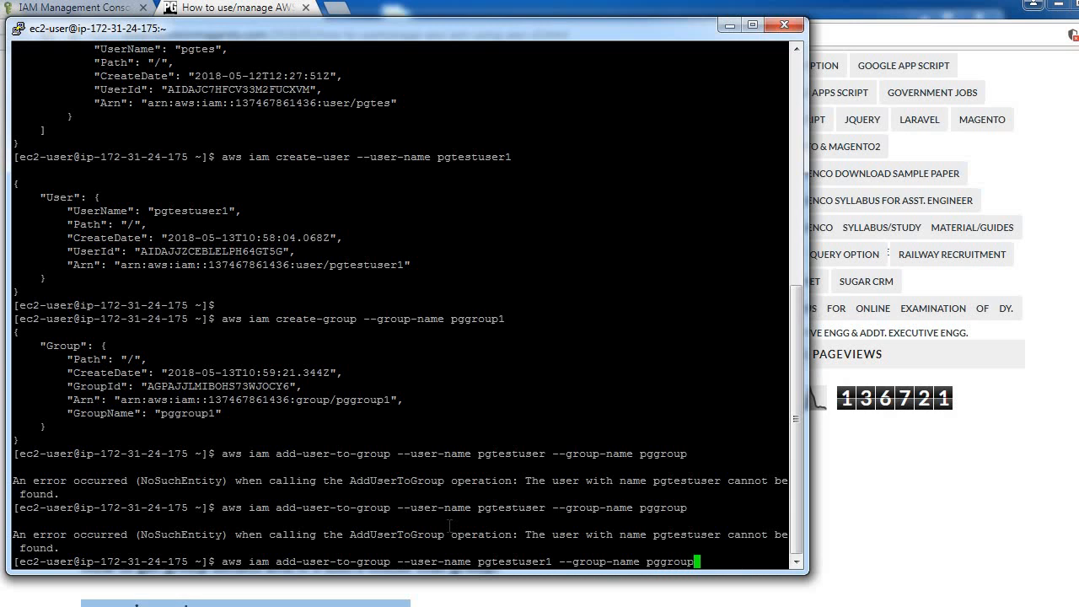
{"action": "type", "text": "1"}
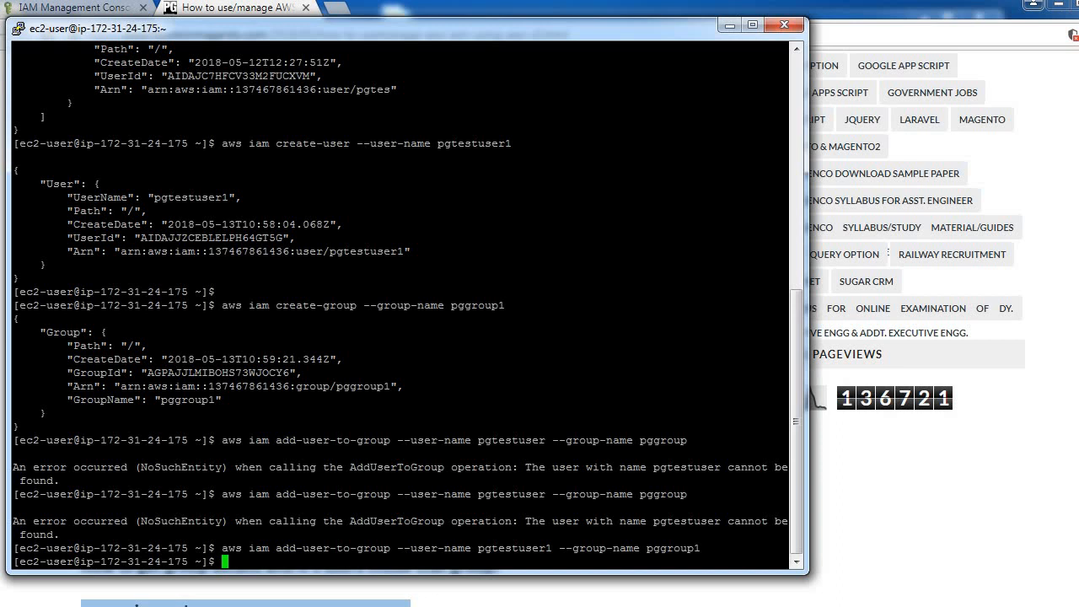
Bring the tutorial forward and scroll to the 'aws iam get-group --group-name pggroup' example
{"action": "left_click", "coordinate": [236, 8]}
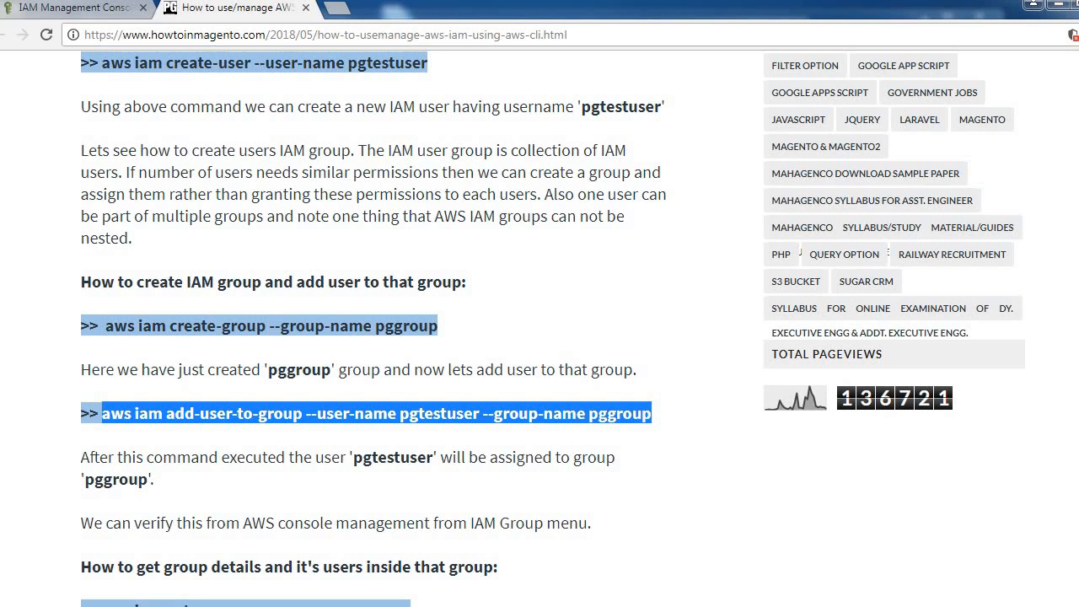
{"action": "scroll", "scroll_direction": "down", "scroll_amount": 3}
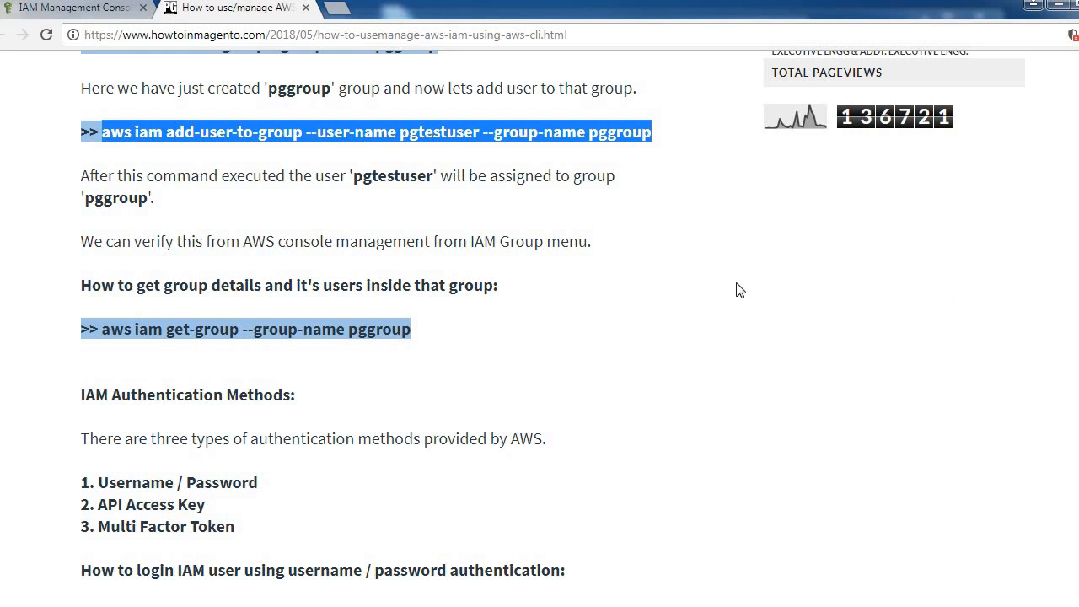
{"action": "mouse_move", "coordinate": [610, 277]}
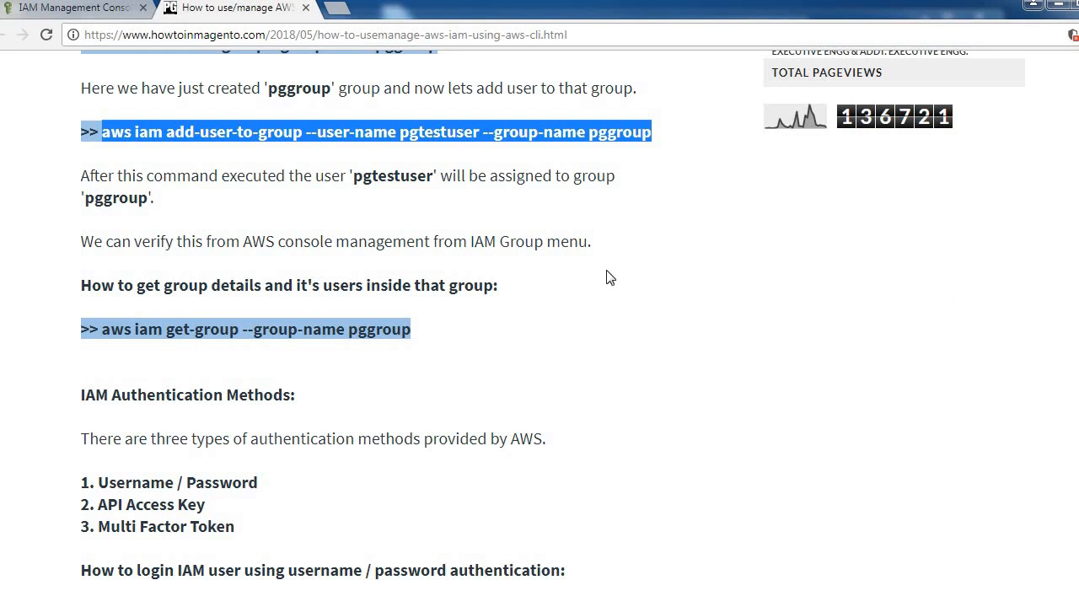
{"action": "mouse_move", "coordinate": [120, 36]}
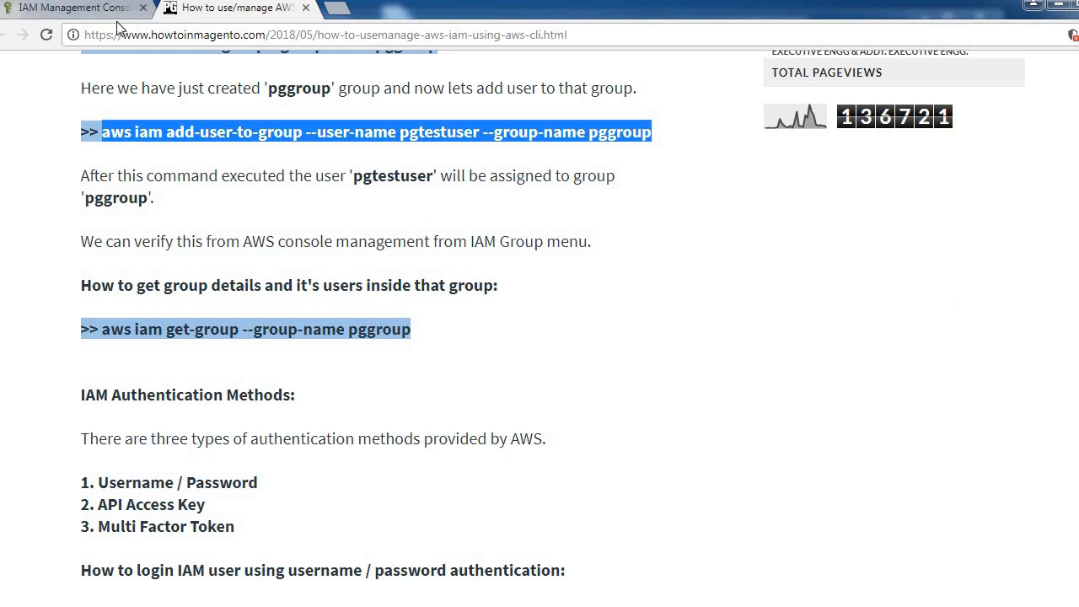
Refresh the IAM console's Users list to show pgtestuser1 in pggroup1
{"action": "left_click", "coordinate": [67, 15]}
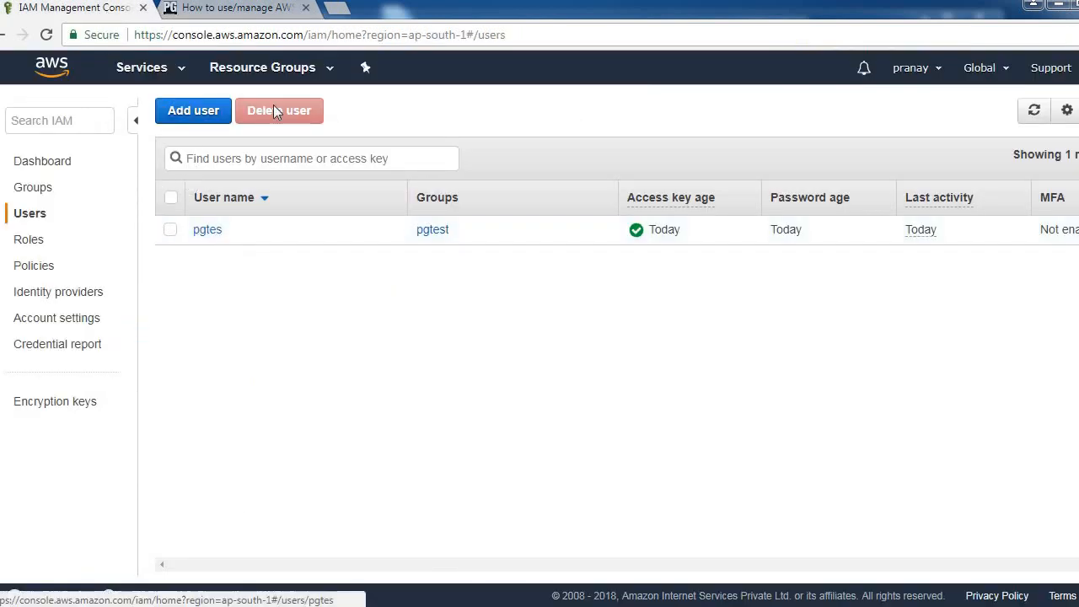
{"action": "mouse_move", "coordinate": [32, 221]}
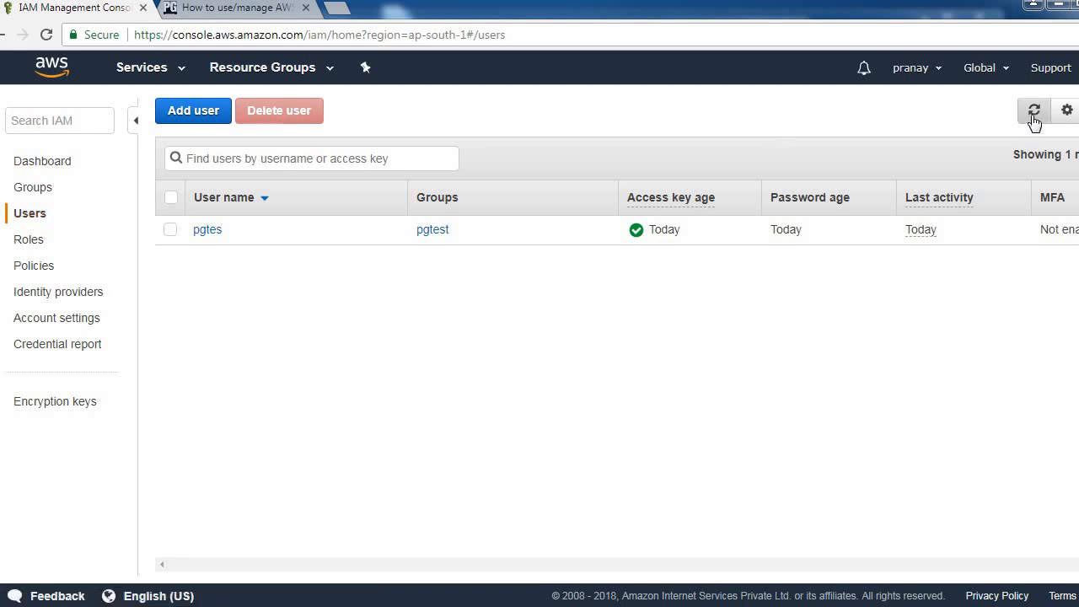
{"action": "left_click", "coordinate": [1033, 110]}
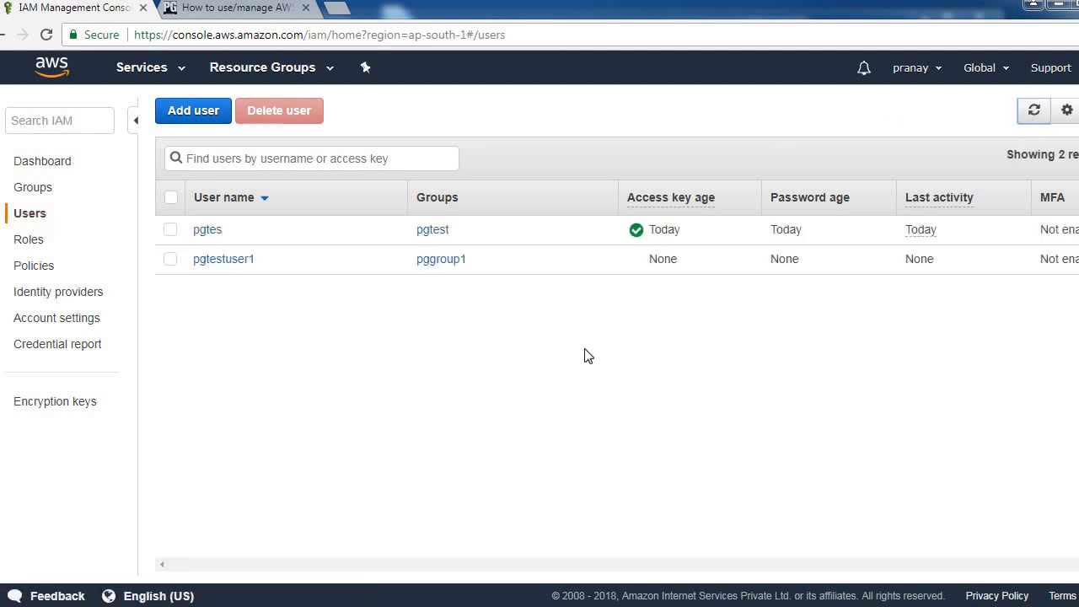
{"action": "mouse_move", "coordinate": [433, 258]}
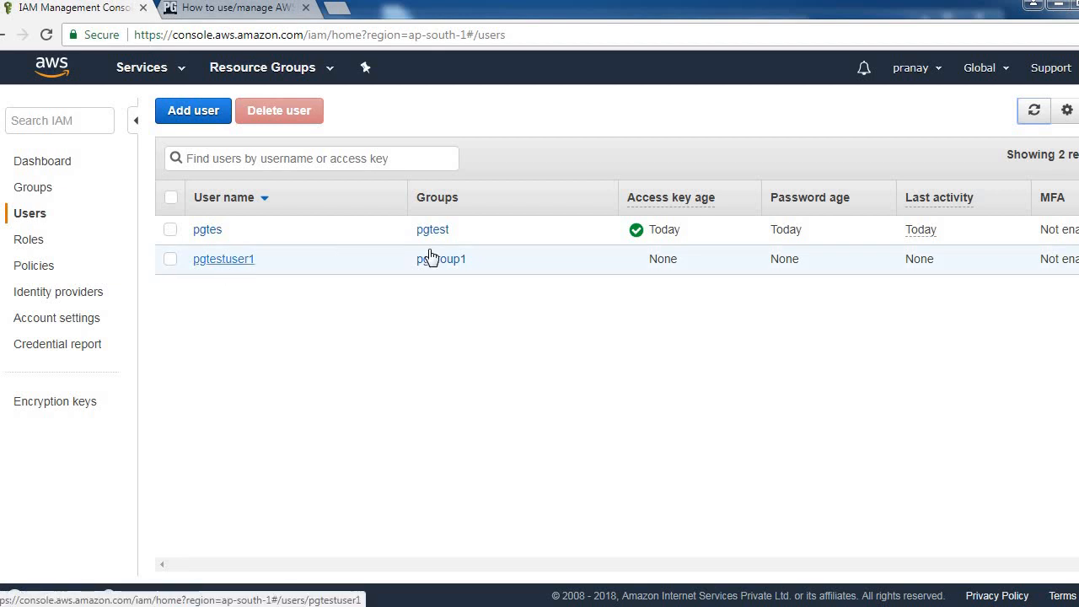
{"action": "mouse_move", "coordinate": [431, 270]}
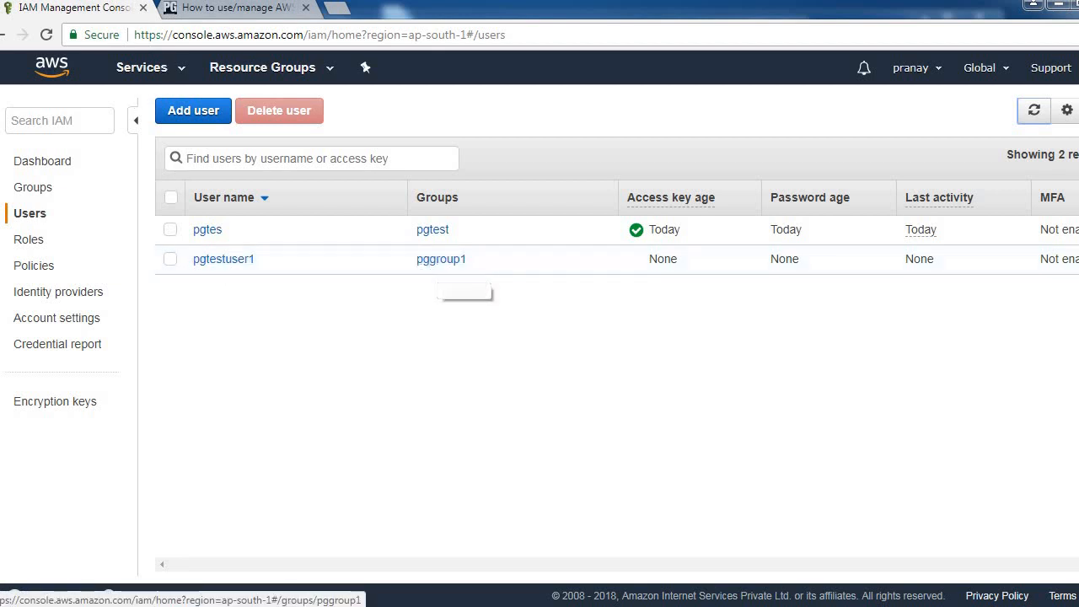
{"action": "left_click", "coordinate": [236, 15]}
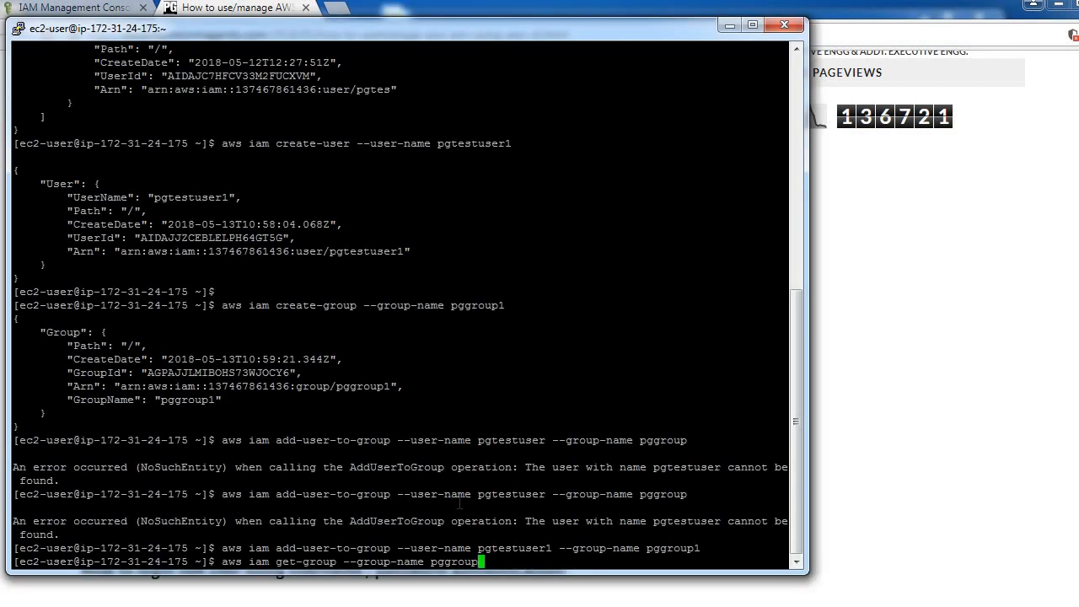
Run get-group for pggroup1 to confirm pgtestuser1 is a member, then return to the tutorial
{"action": "type", "text": "1"}
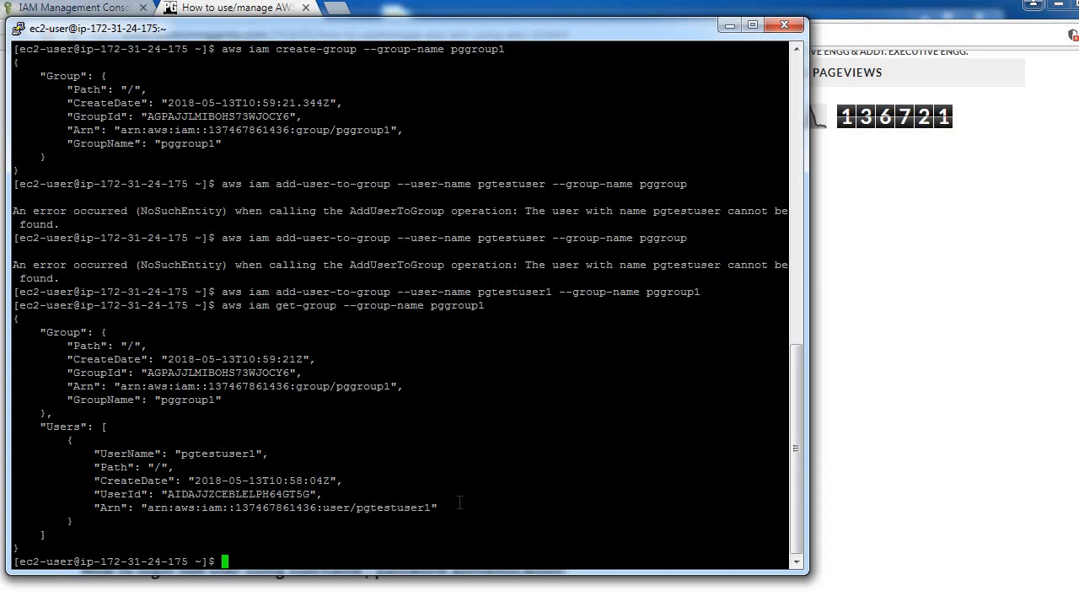
{"action": "left_click", "coordinate": [236, 7]}
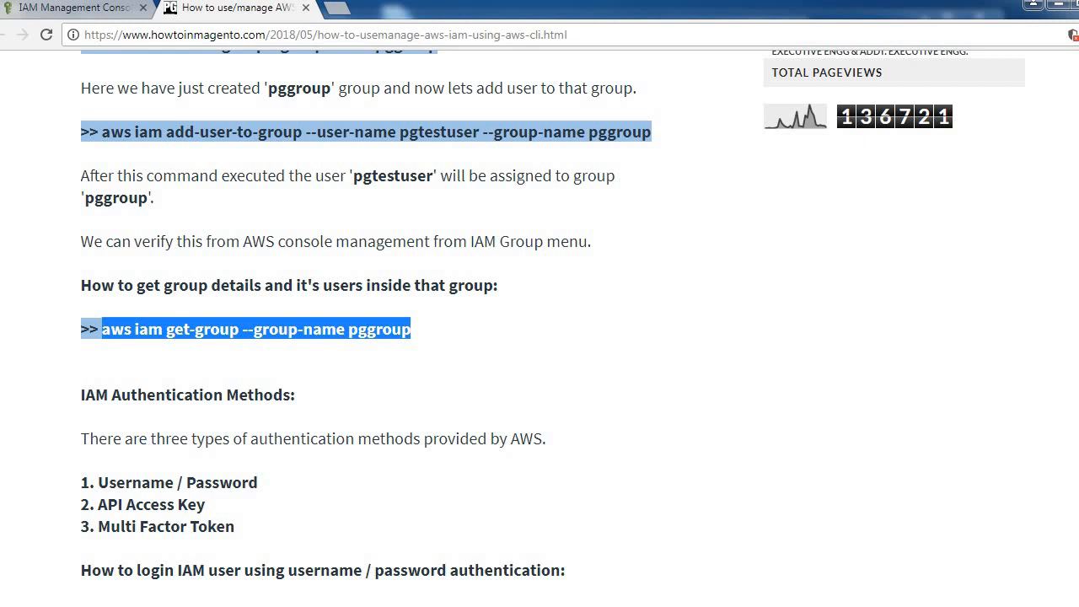
Scroll the tutorial down to the create-login-profile and create-access-key commands
{"action": "scroll", "scroll_direction": "down", "scroll_amount": 3}
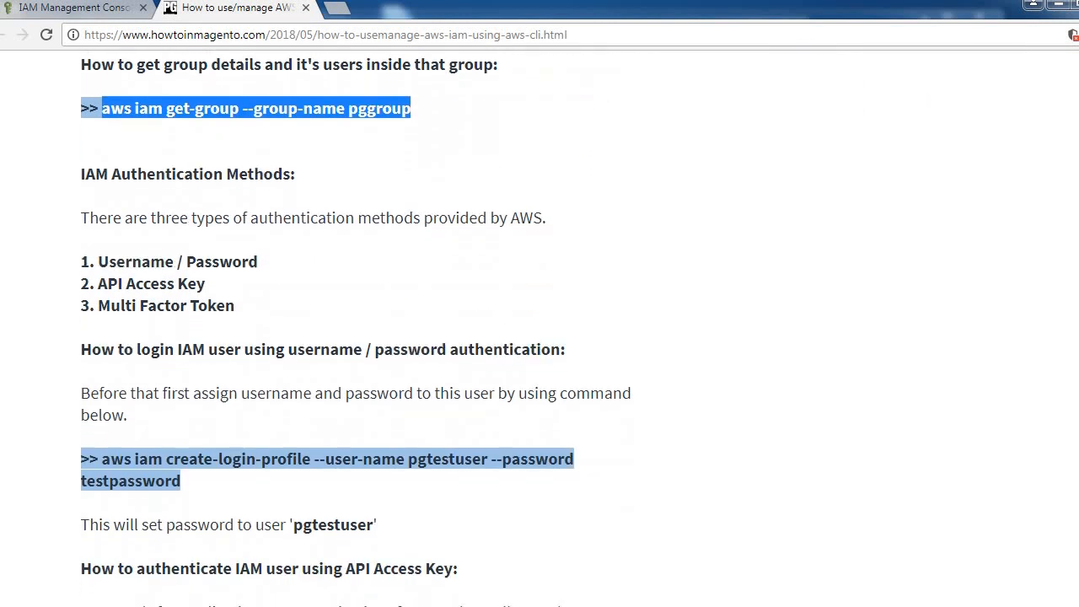
{"action": "scroll", "scroll_direction": "down", "scroll_amount": 3}
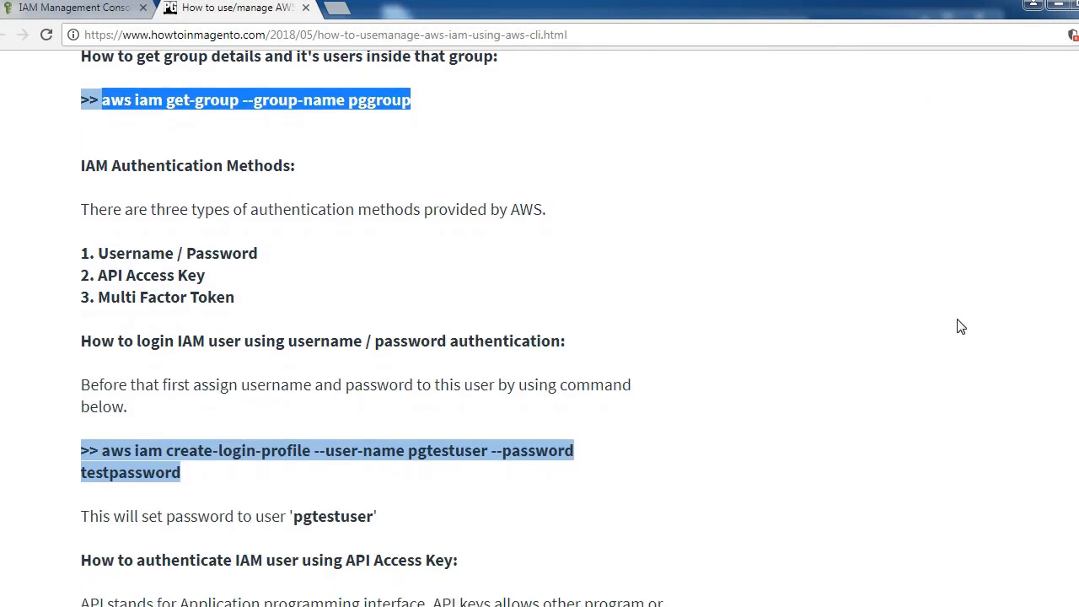
{"action": "mouse_move", "coordinate": [710, 325]}
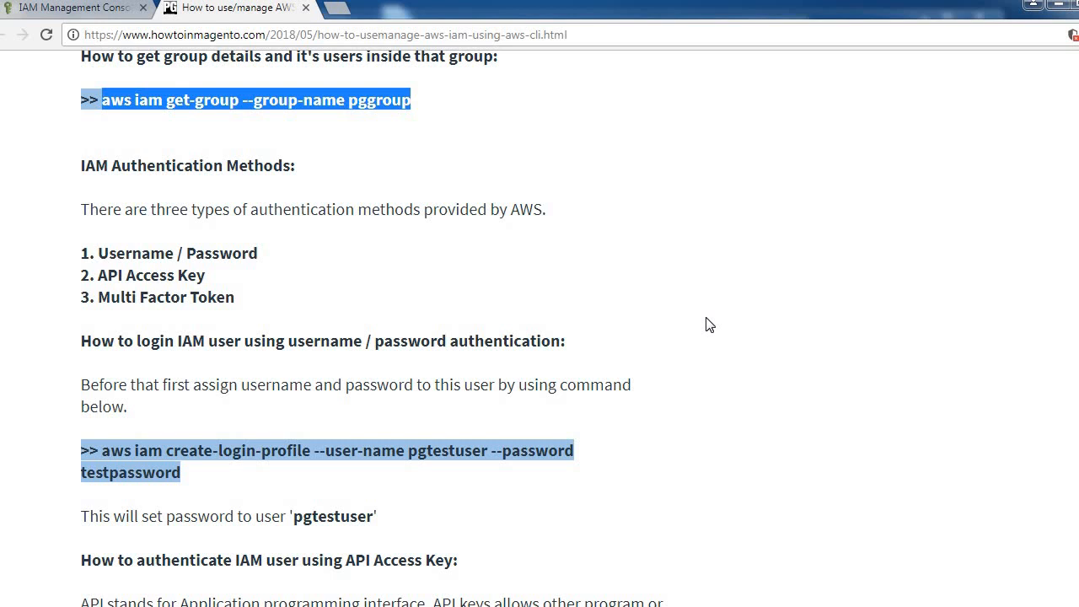
{"action": "mouse_move", "coordinate": [1065, 391]}
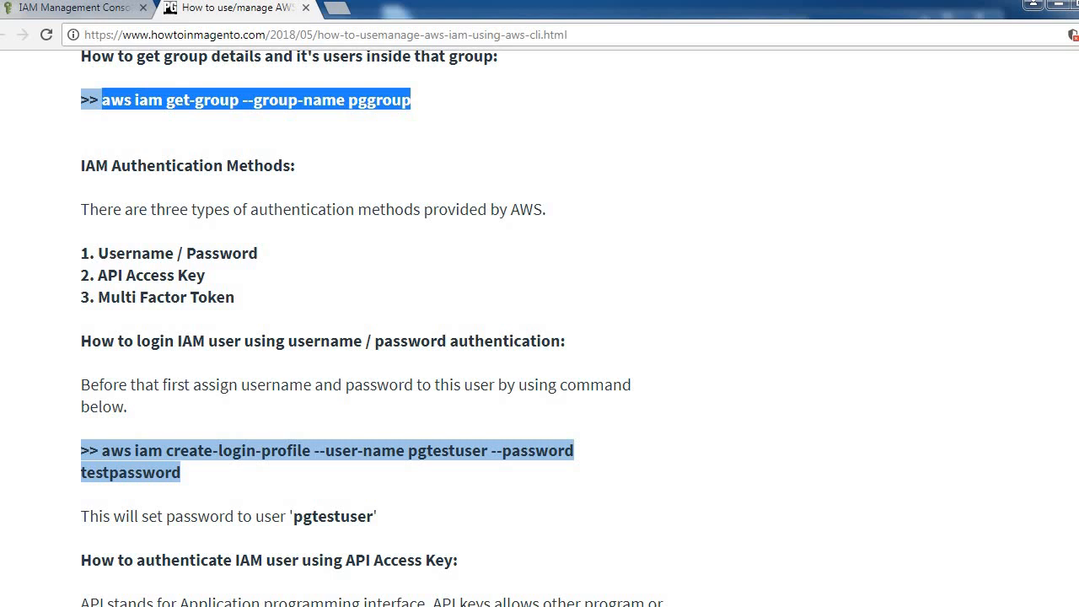
{"action": "scroll", "scroll_direction": "down", "scroll_amount": 3}
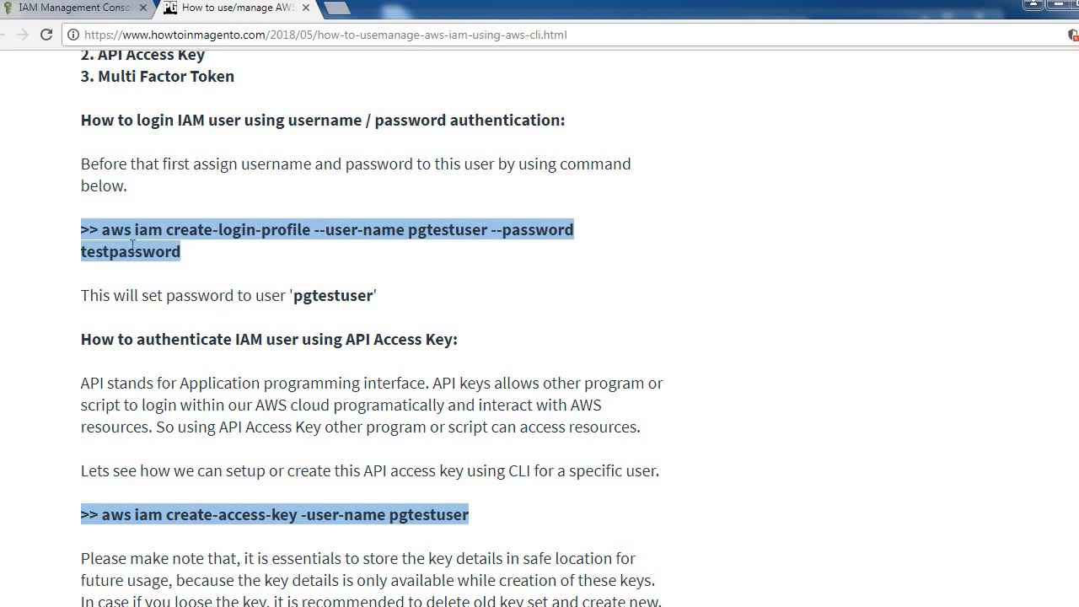
{"action": "mouse_move", "coordinate": [125, 239]}
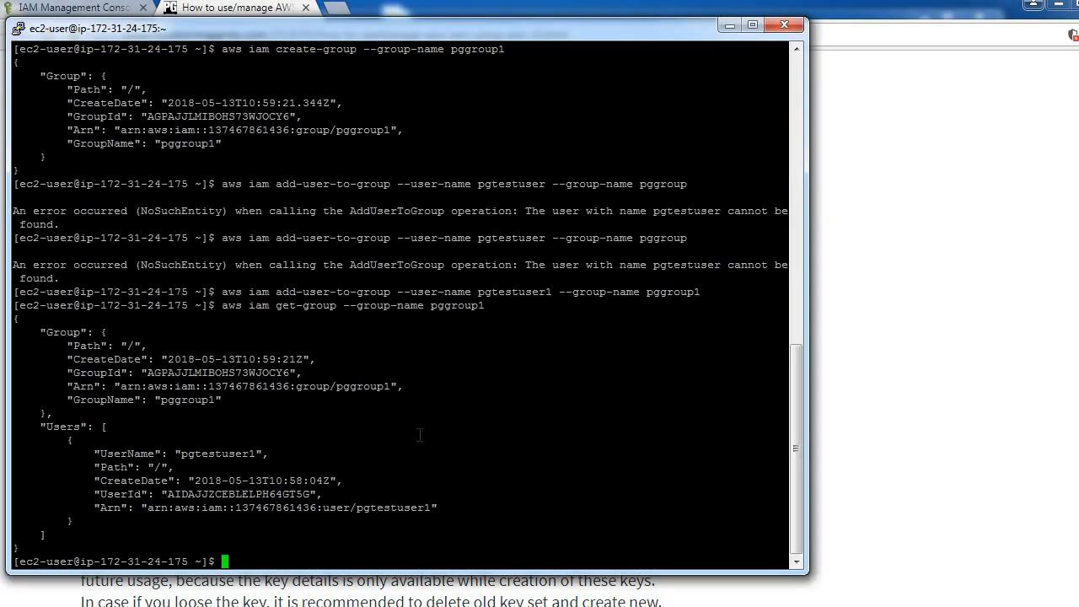
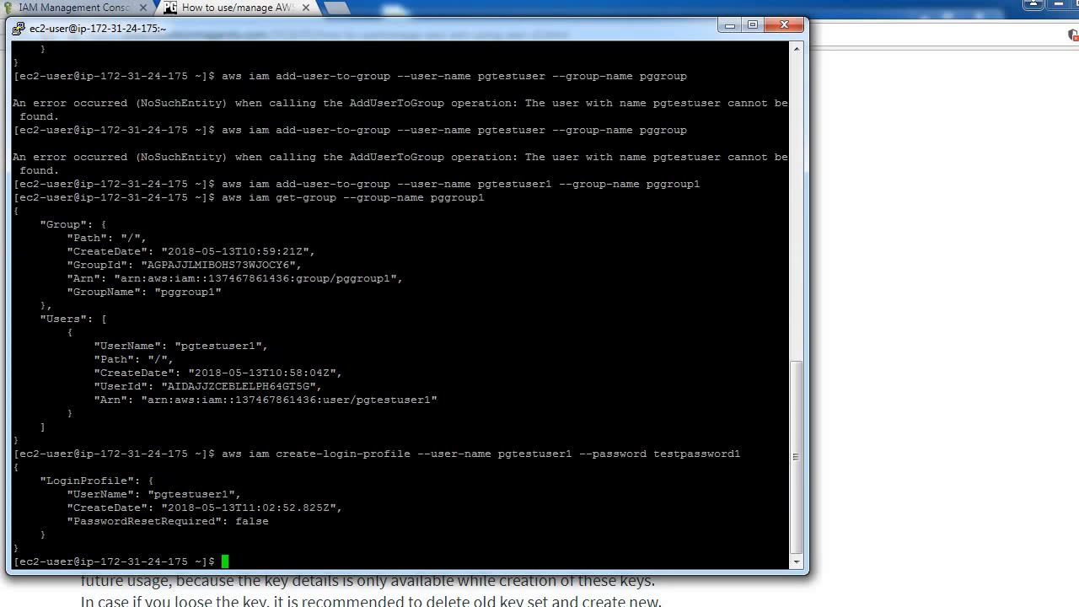
Bring the tutorial back in front at its API Access Key section
{"action": "left_click", "coordinate": [236, 8]}
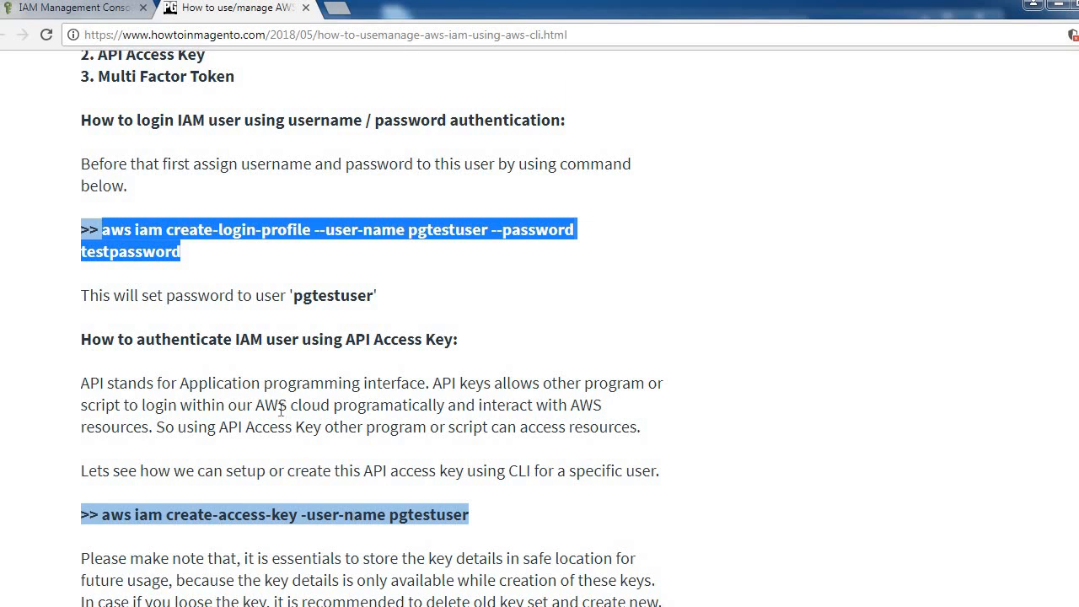
{"action": "mouse_move", "coordinate": [215, 388]}
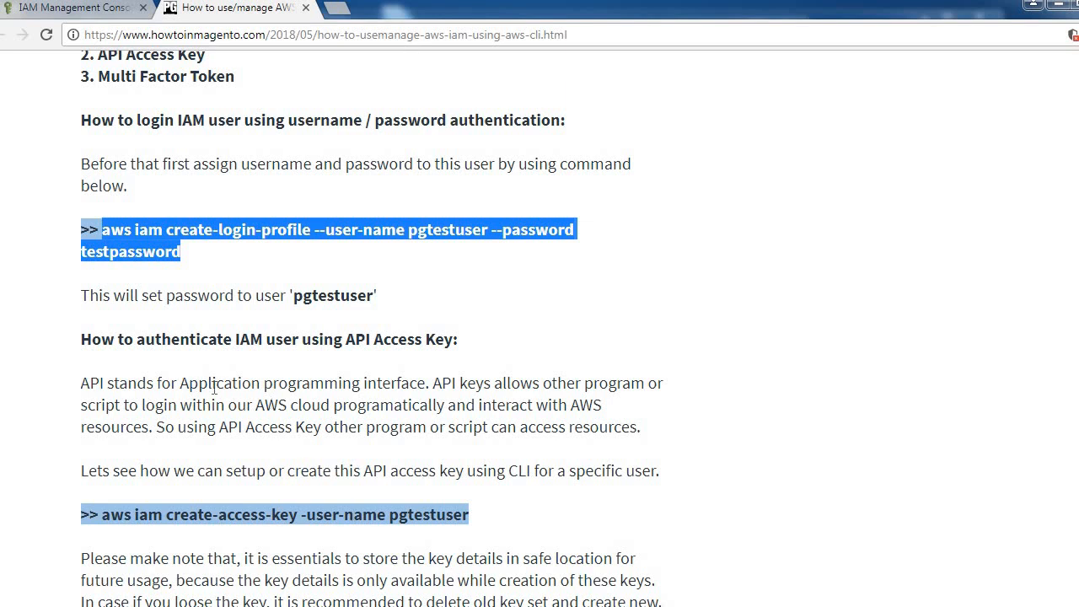
{"action": "mouse_move", "coordinate": [163, 357]}
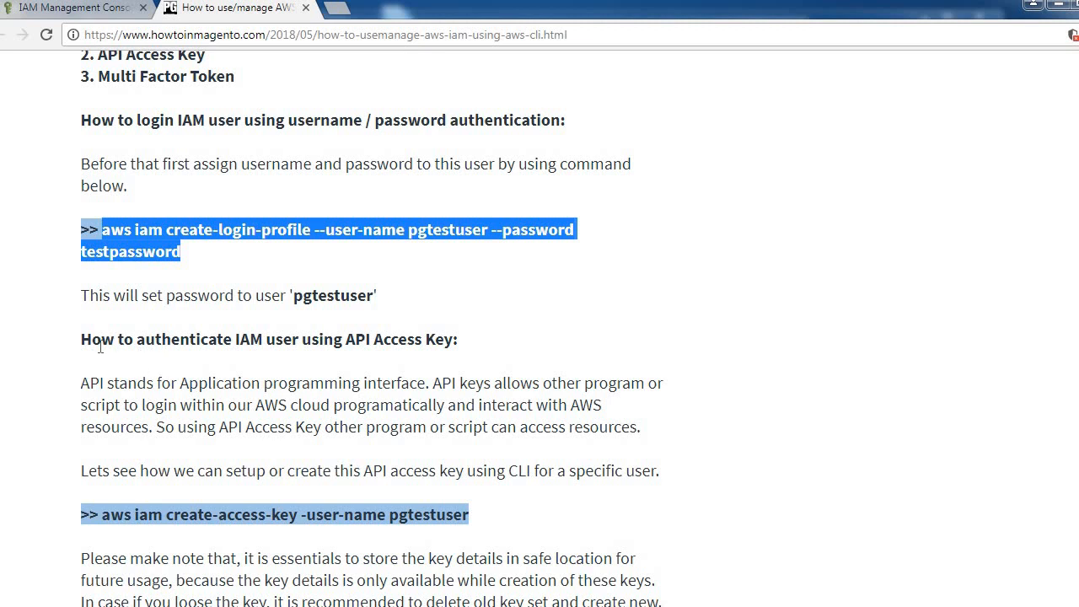
{"action": "mouse_move", "coordinate": [99, 368]}
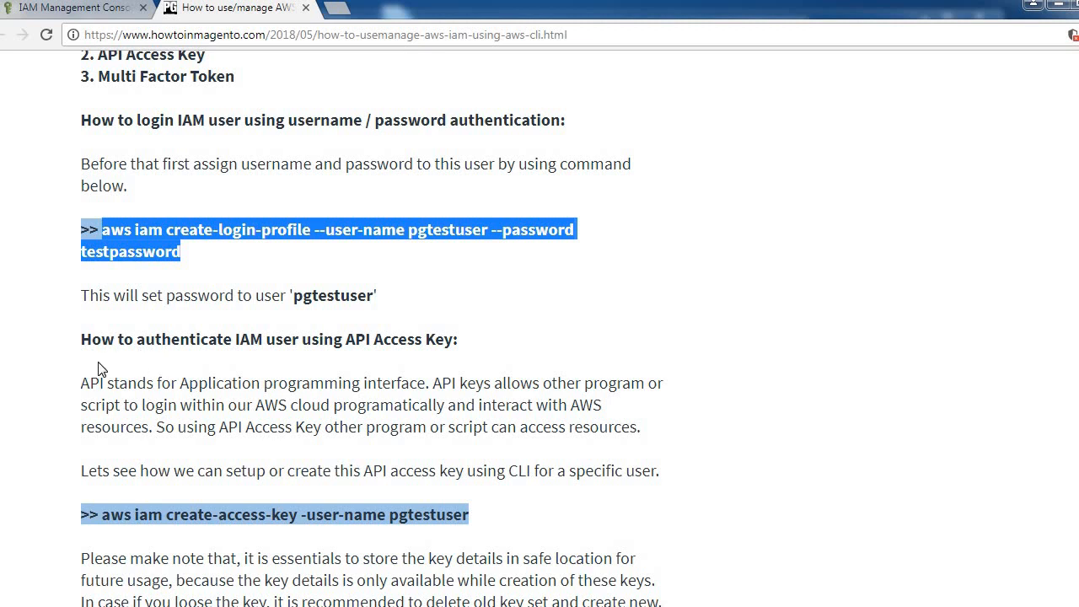
{"action": "mouse_move", "coordinate": [330, 363]}
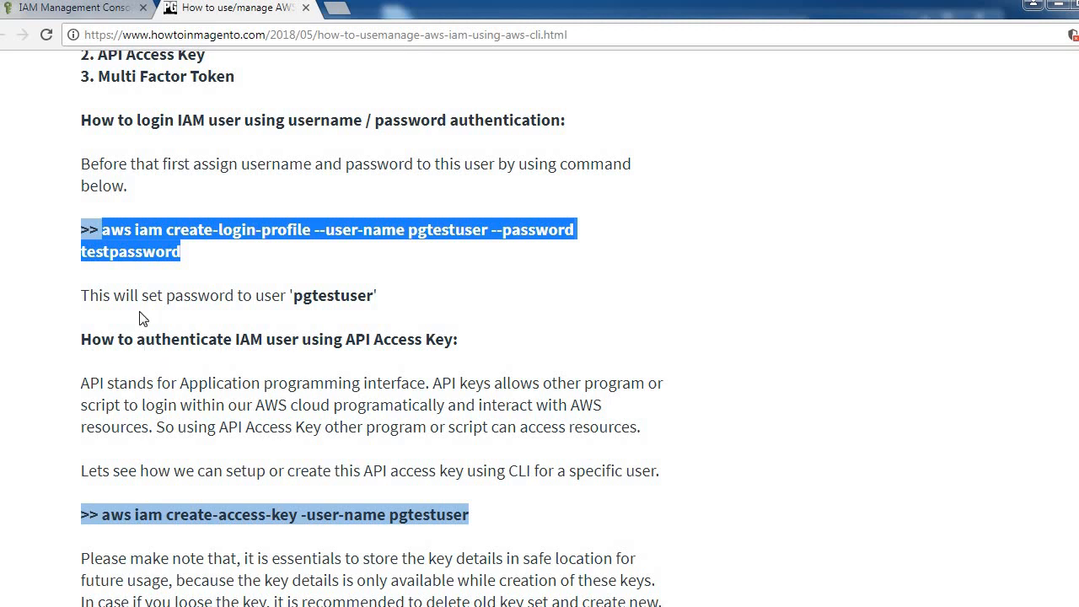
{"action": "mouse_move", "coordinate": [211, 274]}
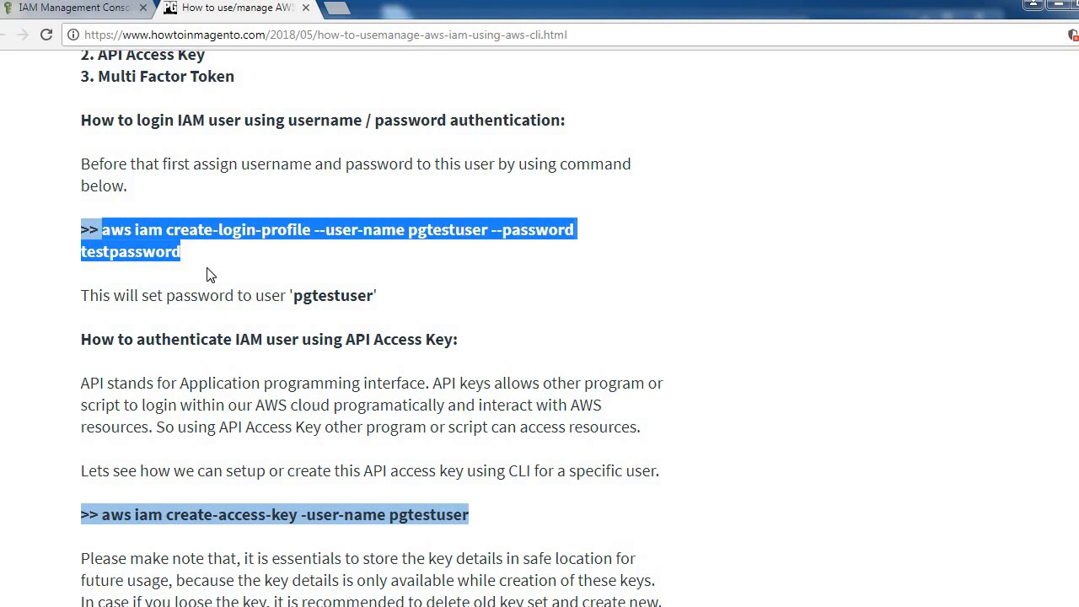
{"action": "mouse_move", "coordinate": [106, 364]}
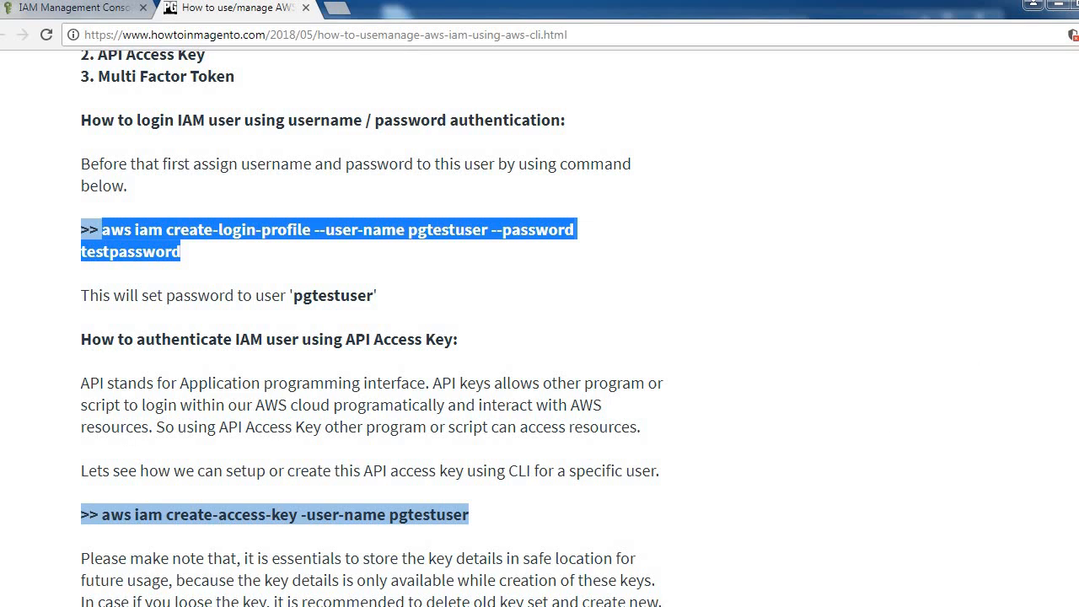
Scroll to the access-key instructions and select the create-access-key command for copying
{"action": "scroll", "scroll_direction": "down", "scroll_amount": 3}
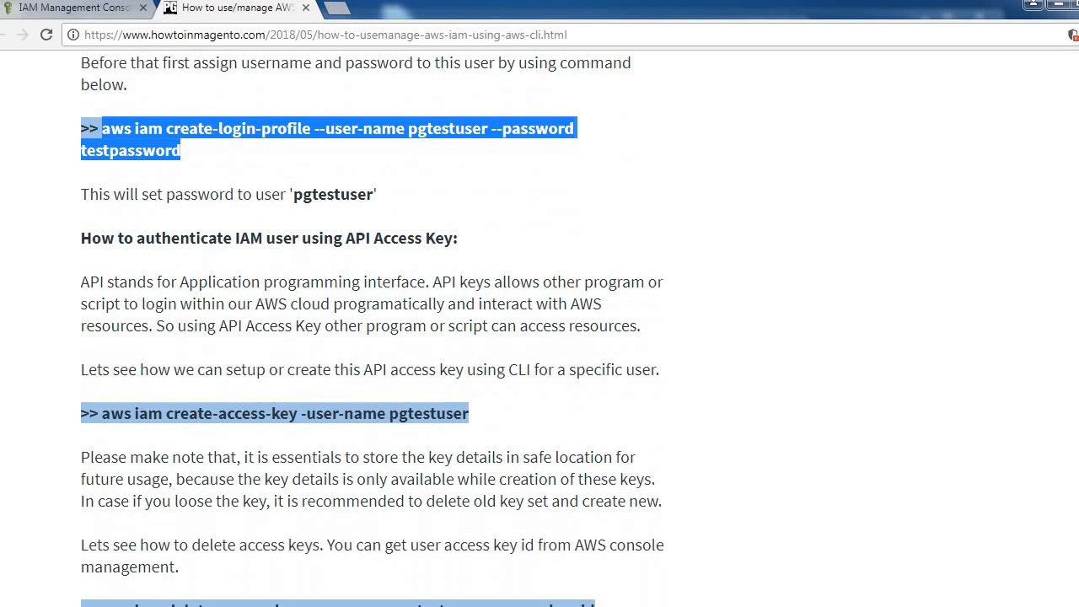
{"action": "scroll", "scroll_direction": "down", "scroll_amount": 3}
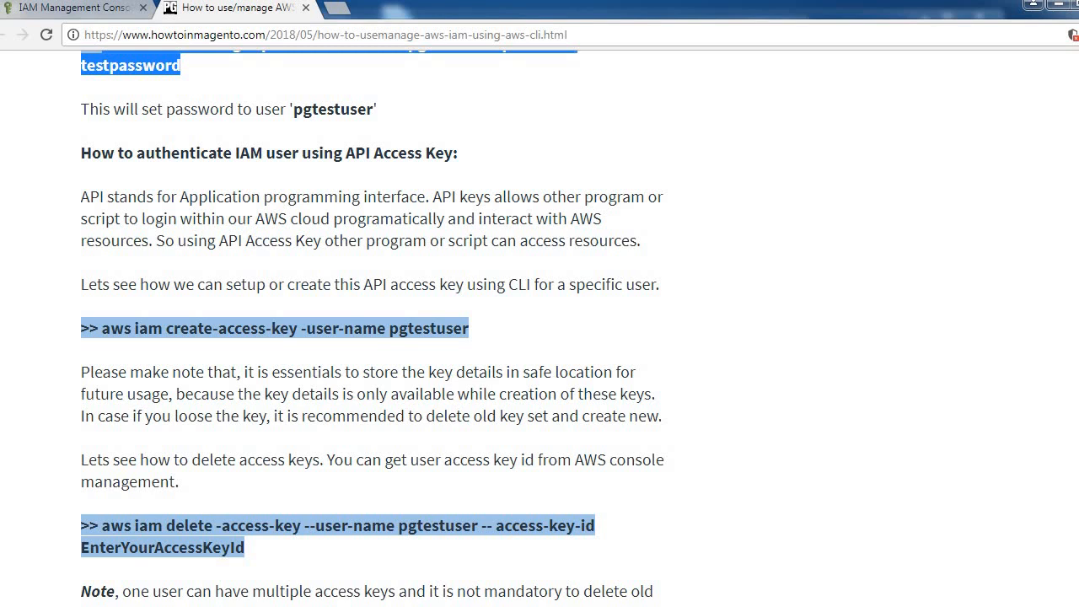
{"action": "scroll", "scroll_direction": "down", "scroll_amount": 3}
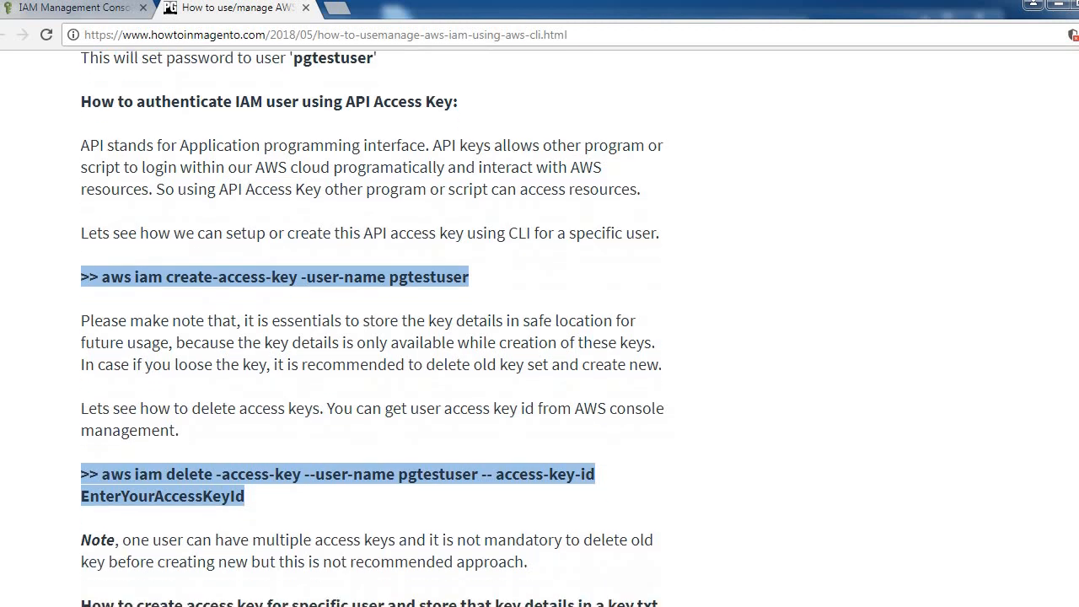
{"action": "scroll", "scroll_direction": "down", "scroll_amount": 3}
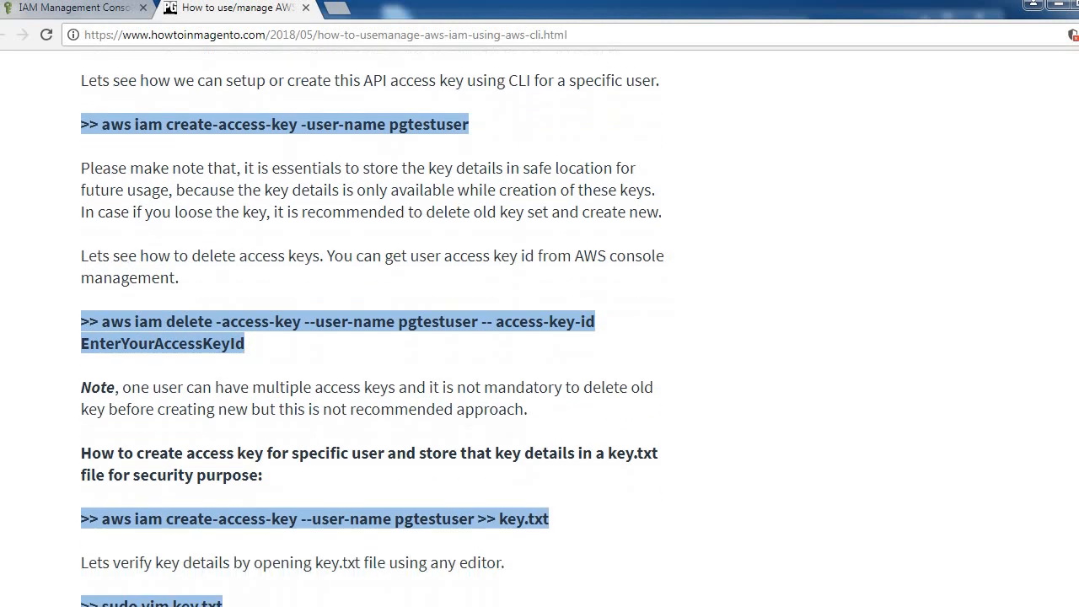
{"action": "mouse_move", "coordinate": [564, 344]}
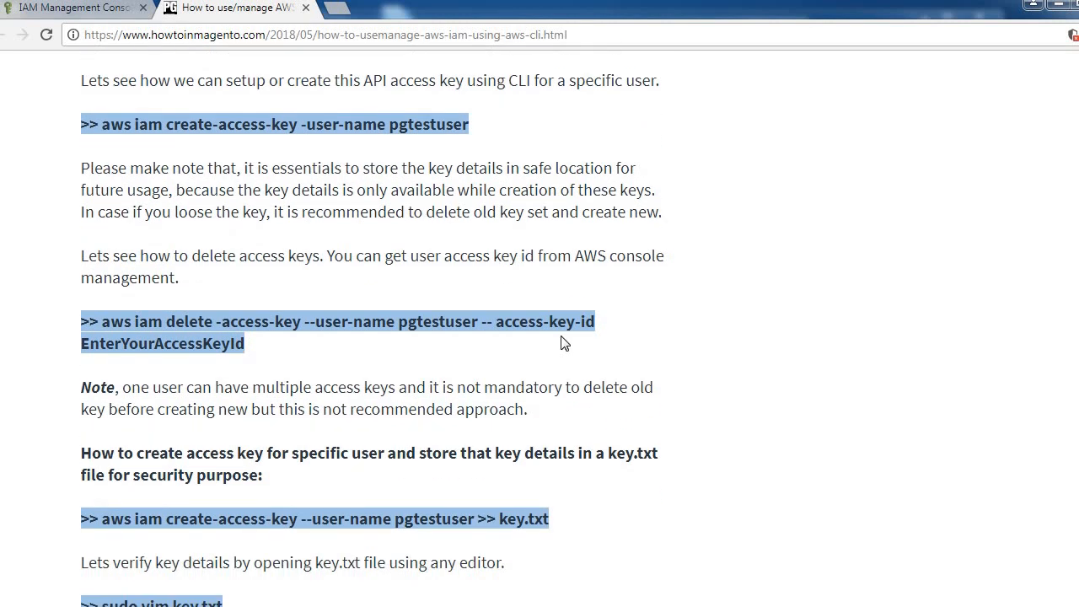
{"action": "mouse_move", "coordinate": [263, 245]}
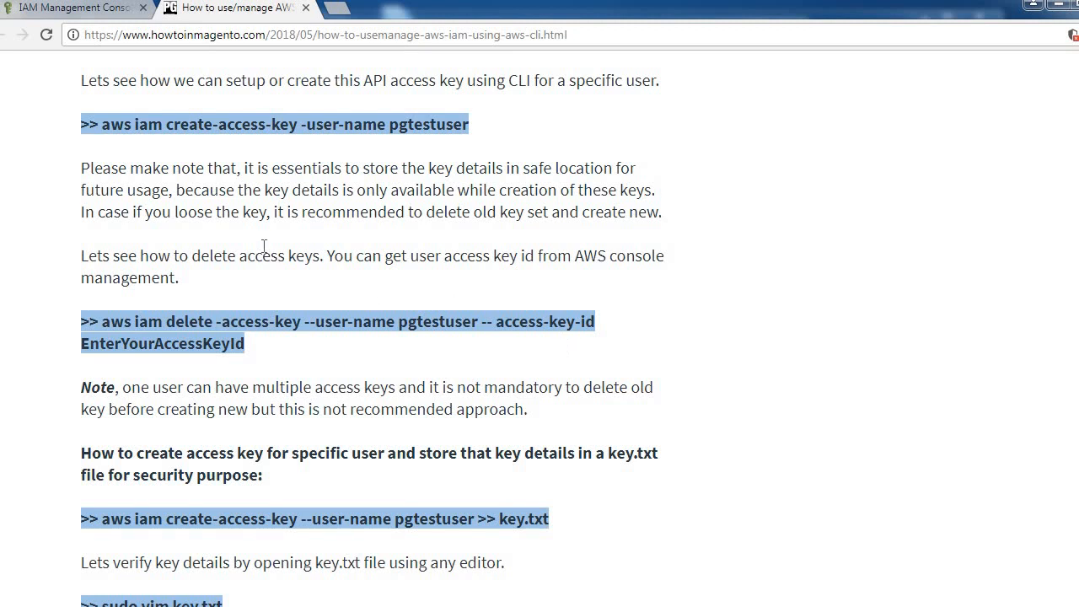
{"action": "mouse_move", "coordinate": [102, 125]}
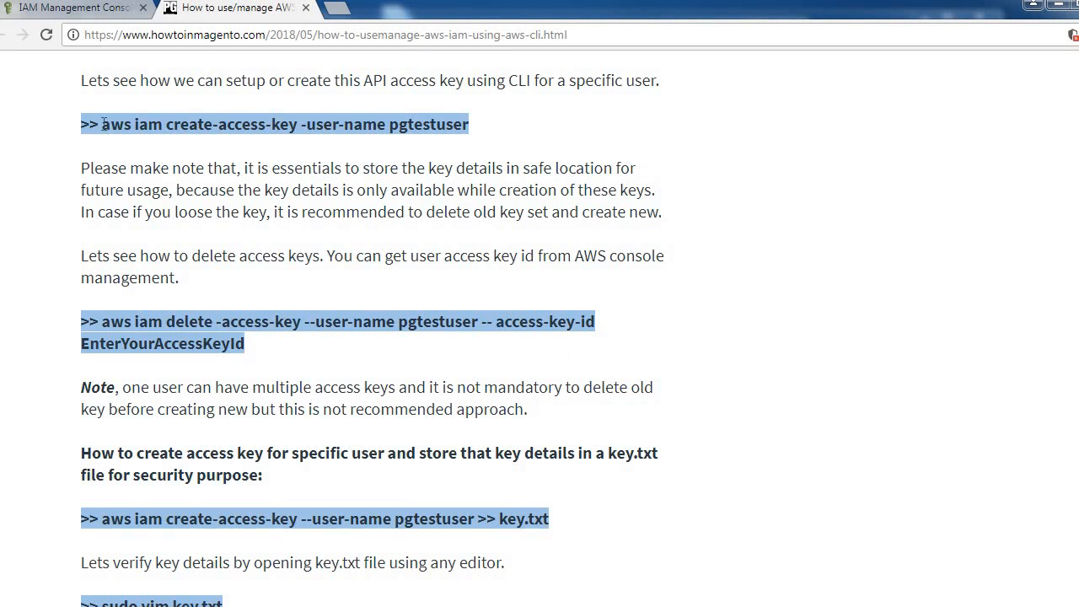
{"action": "left_click_drag", "start_coordinate": [101, 124], "coordinate": [468, 124]}
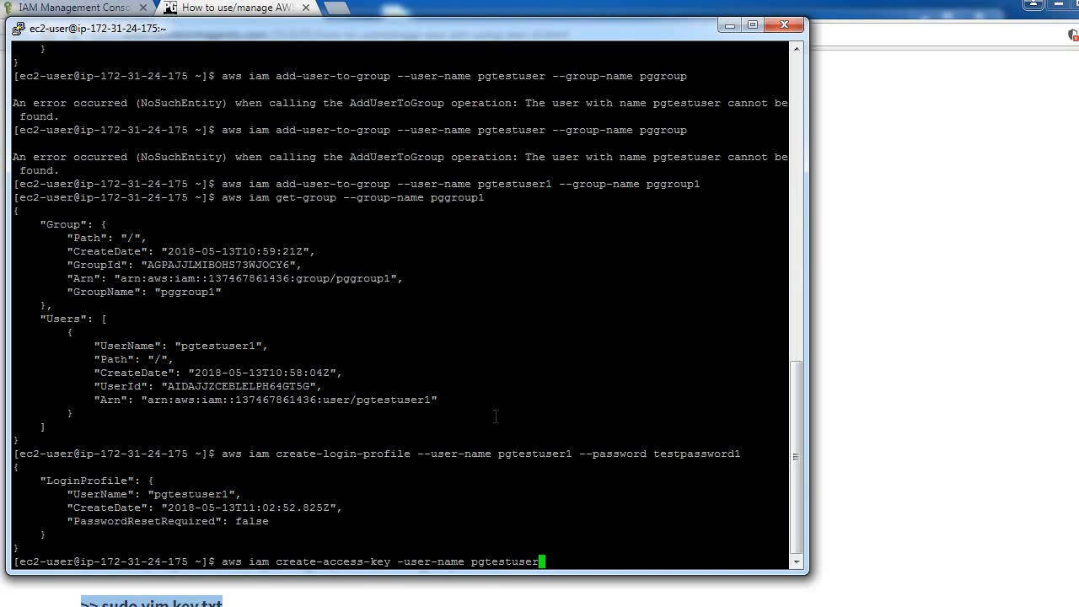
Create a new access key for pgtestuser1 using --user-name, then return to the tutorial
{"action": "type", "text": "1"}
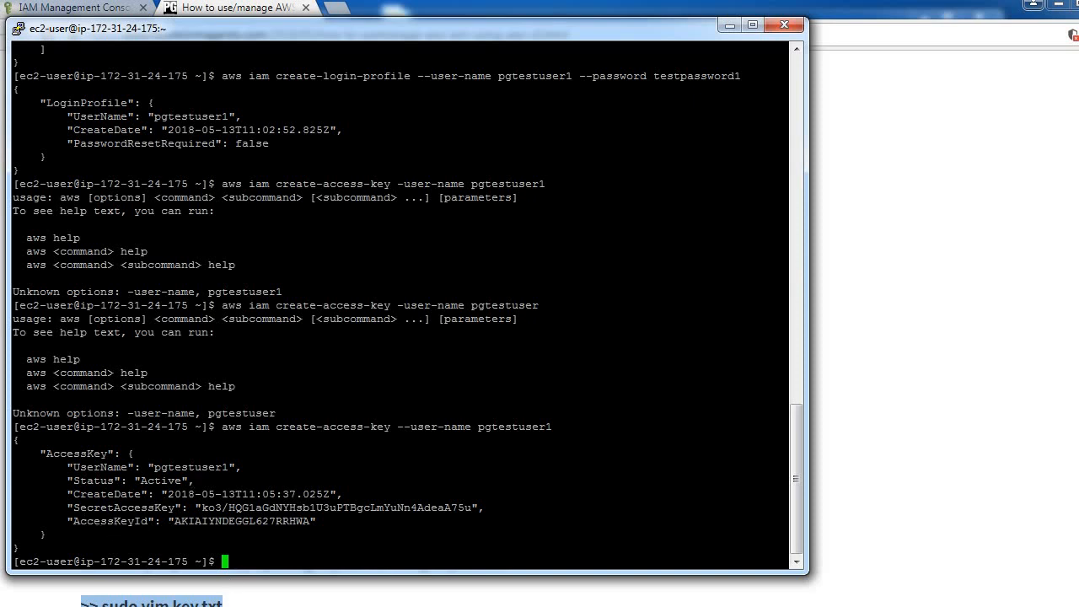
{"action": "left_click", "coordinate": [236, 7]}
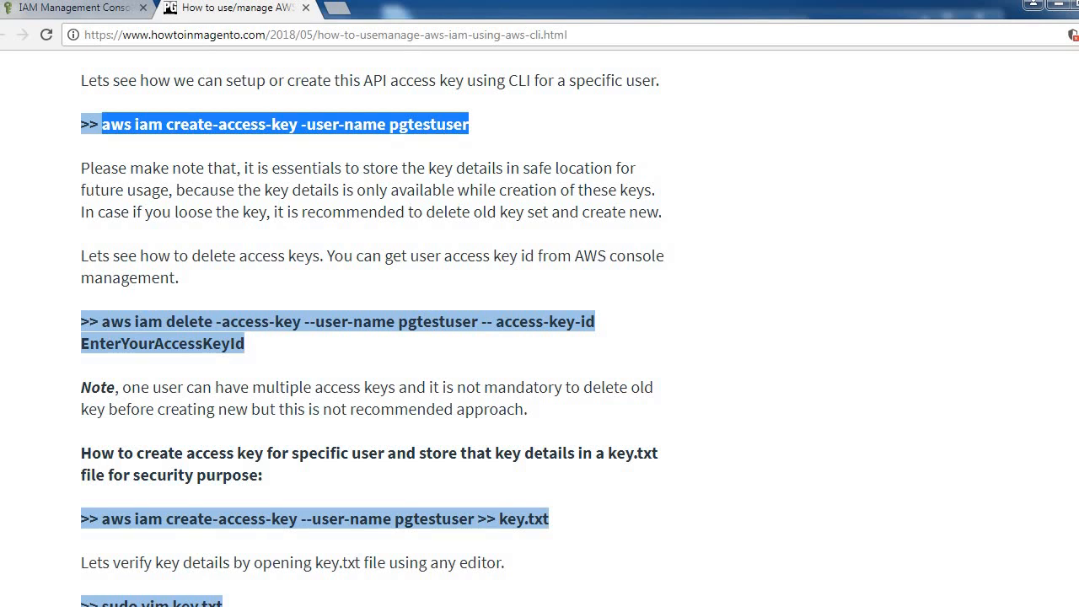
{"action": "mouse_move", "coordinate": [403, 556]}
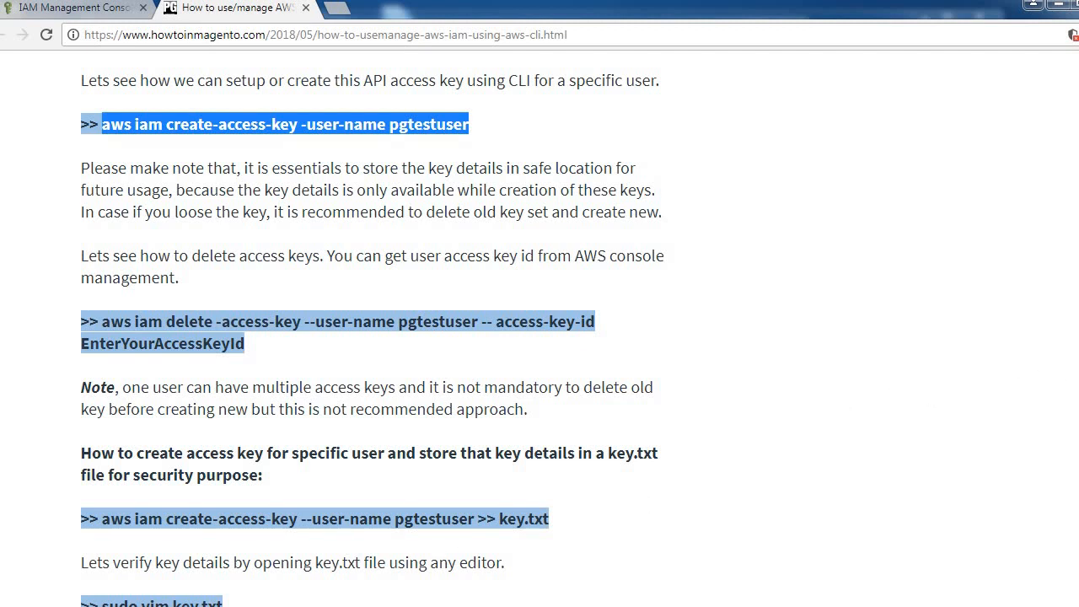
Scroll the tutorial to the key.txt save and sudo vim key.txt steps
{"action": "scroll", "scroll_direction": "down", "scroll_amount": 3}
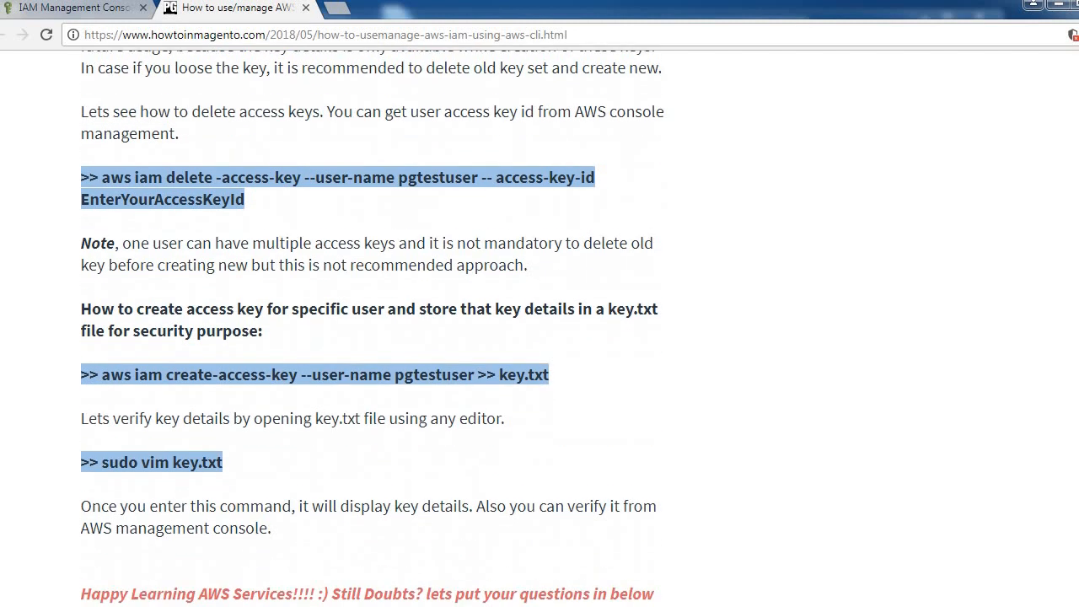
{"action": "scroll", "scroll_direction": "down", "scroll_amount": 3}
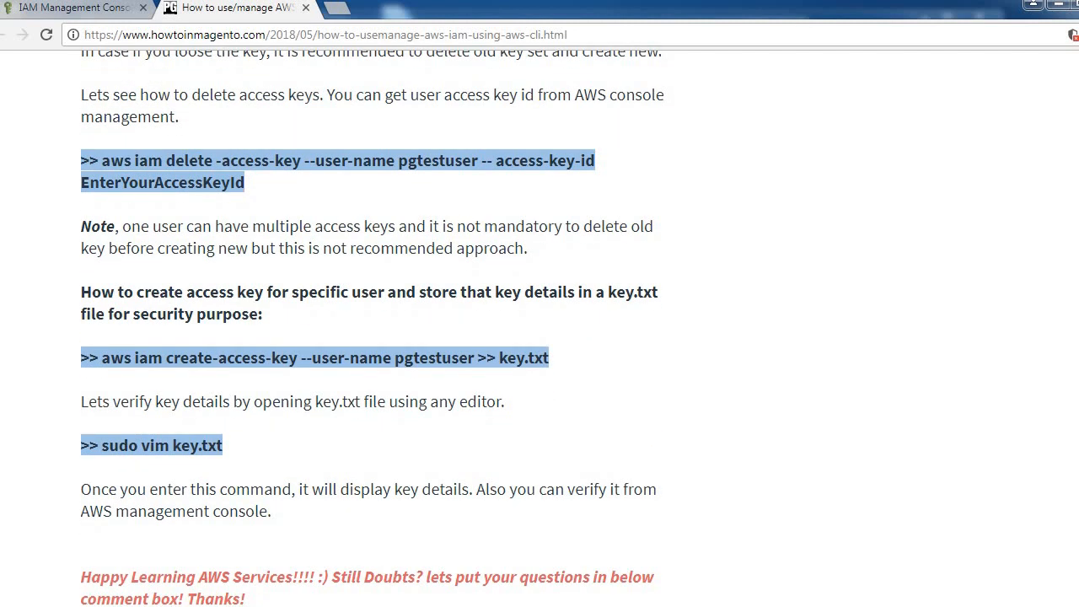
{"action": "mouse_move", "coordinate": [589, 388]}
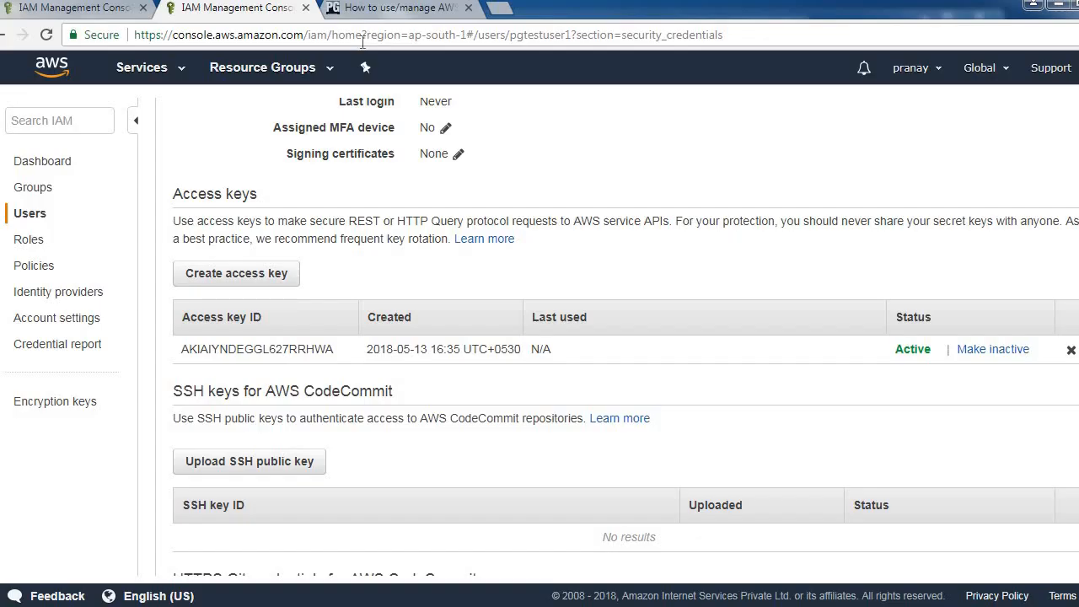
{"action": "mouse_move", "coordinate": [209, 356]}
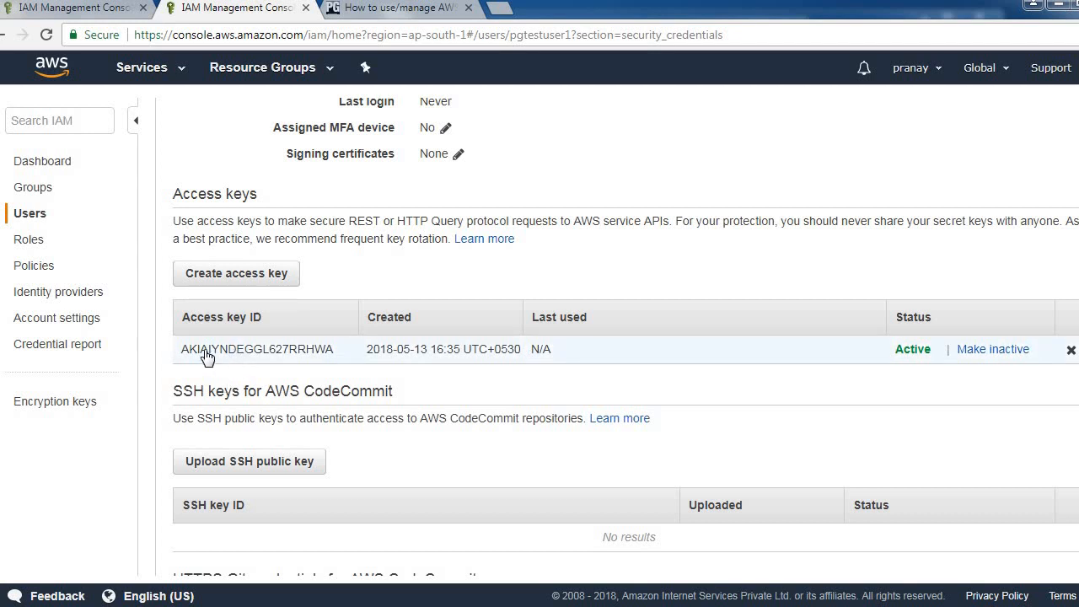
{"action": "mouse_move", "coordinate": [338, 355]}
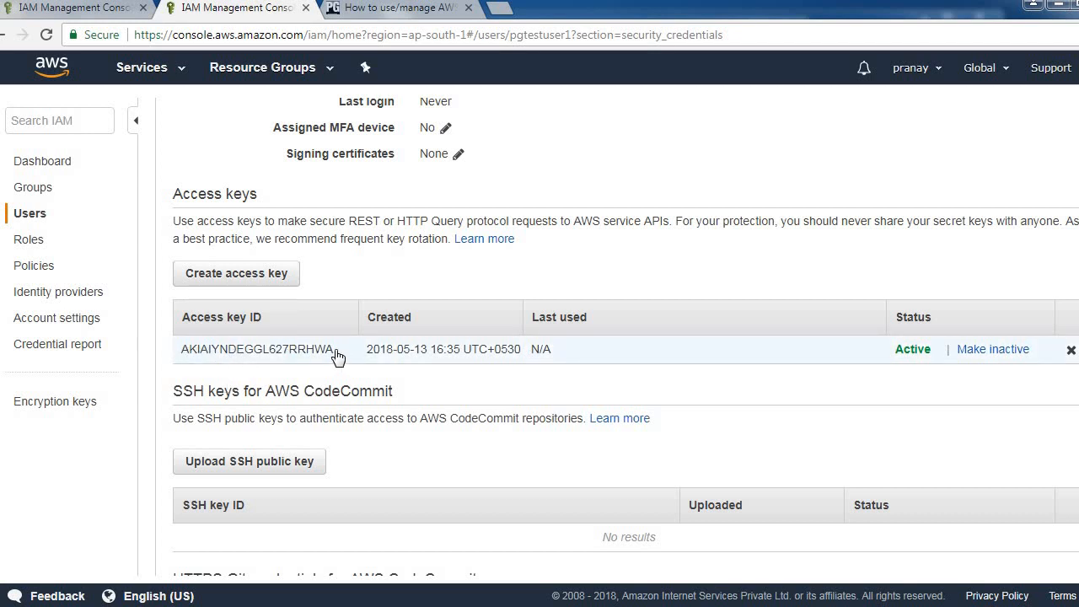
{"action": "double_click", "coordinate": [303, 349]}
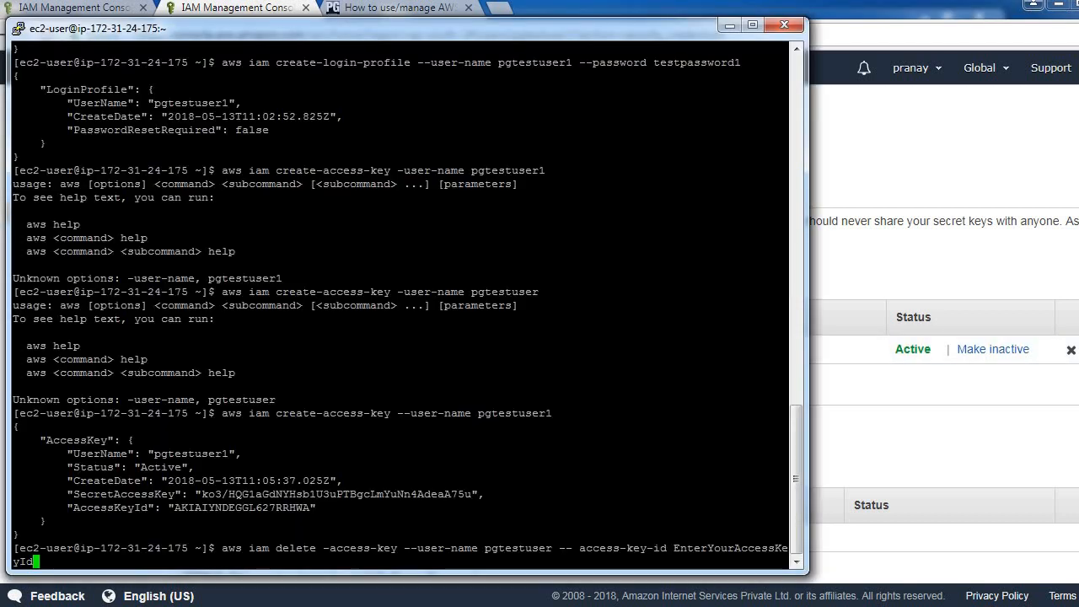
{"action": "mouse_move", "coordinate": [560, 464]}
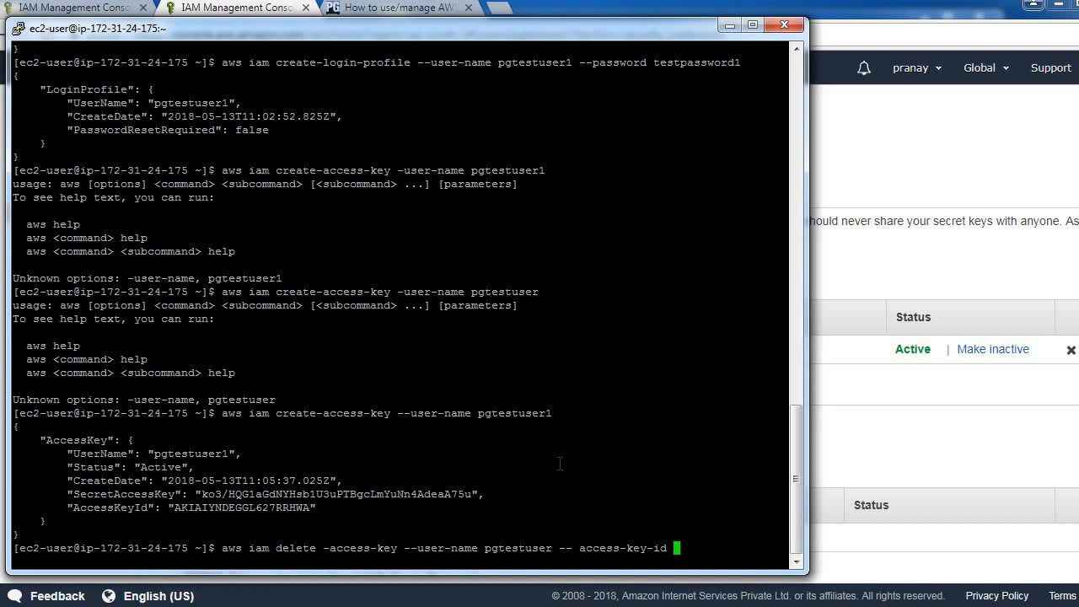
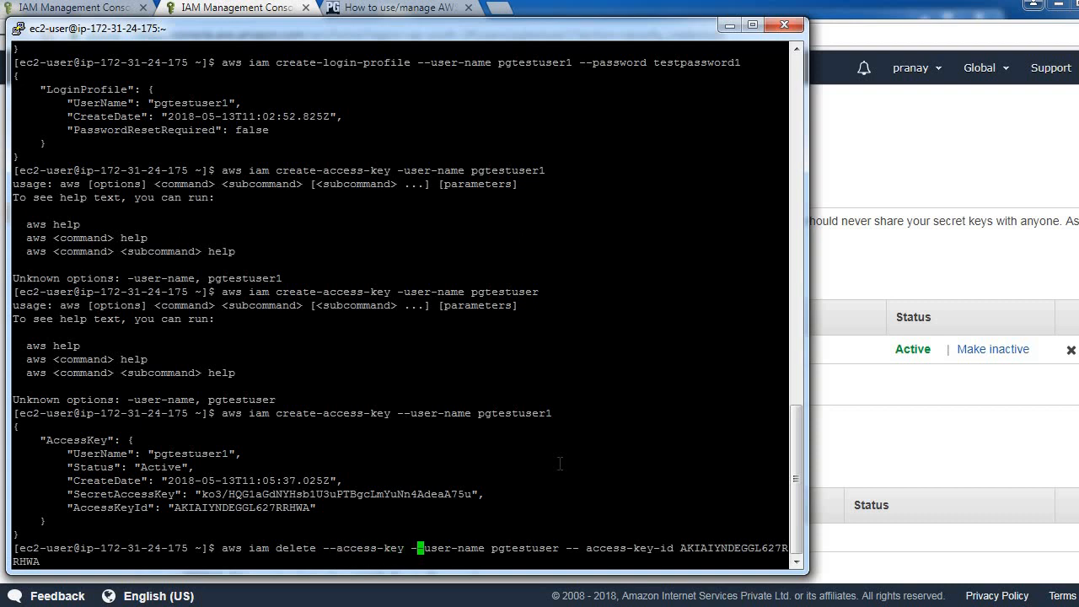
{"action": "type", "text": "r"}
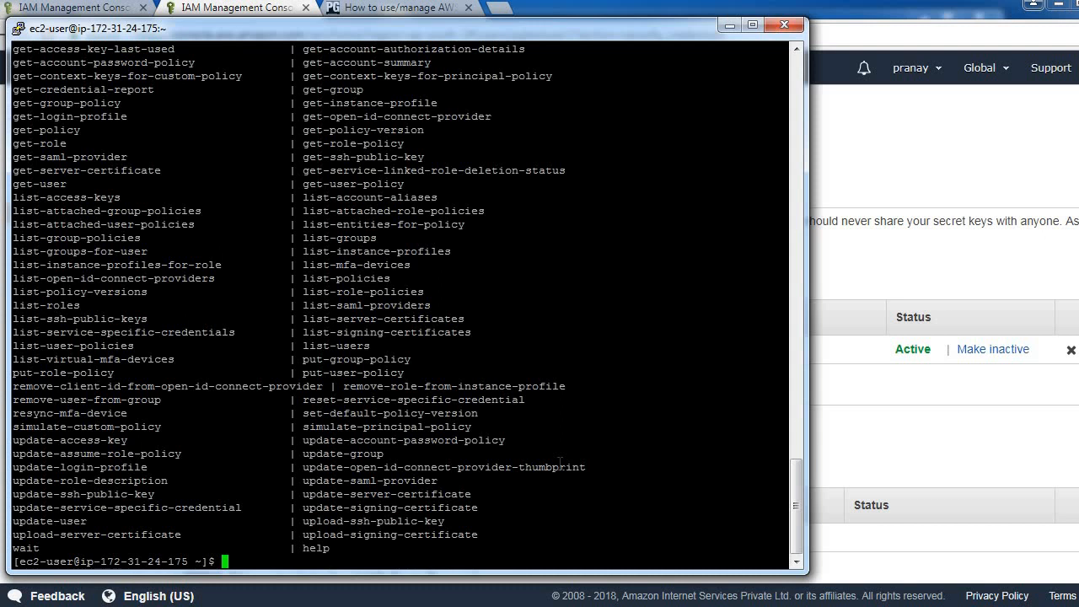
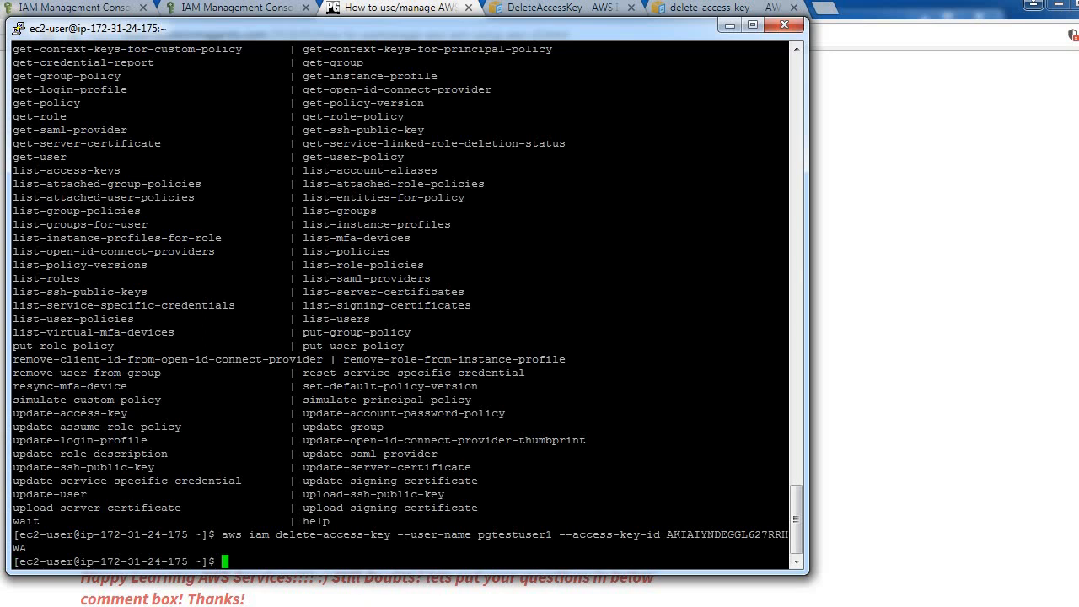
{"action": "left_click", "coordinate": [416, 8]}
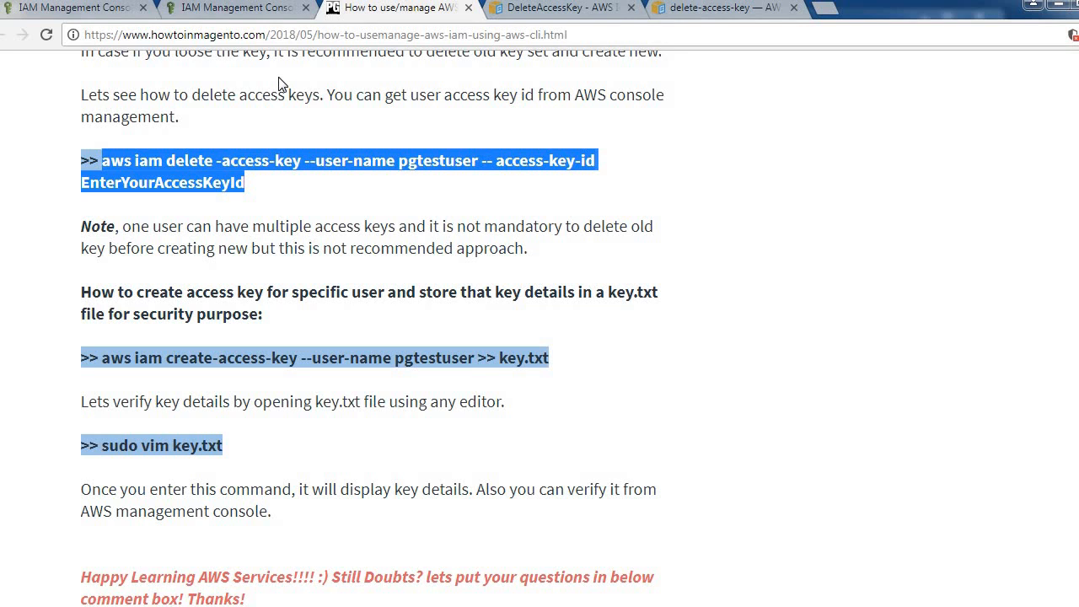
{"action": "mouse_move", "coordinate": [239, 17]}
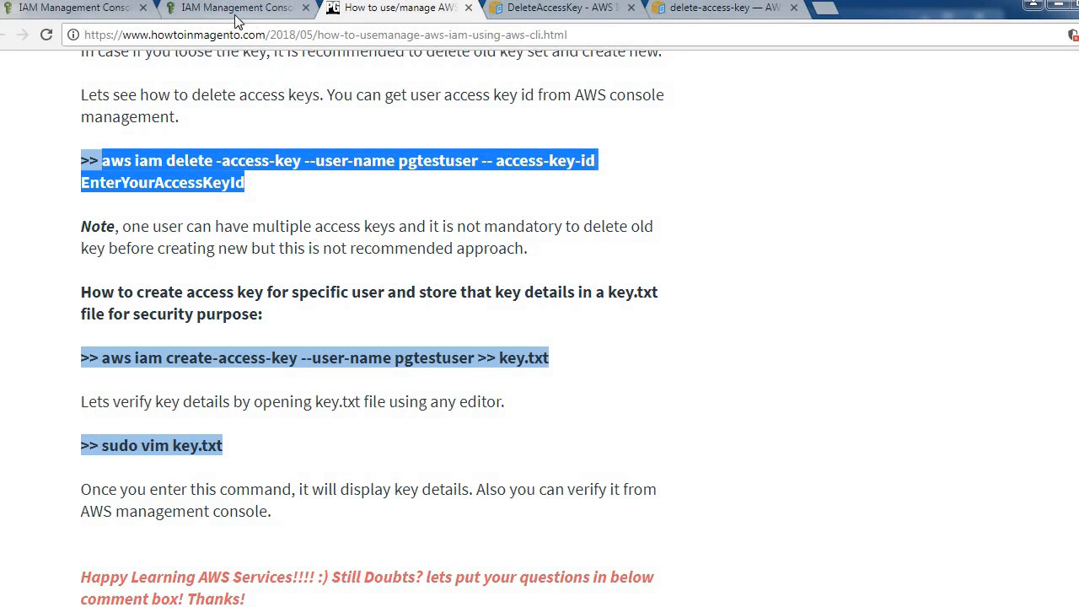
Reload pgtestuser1's security credentials to check Access keys, then return to the tutorial
{"action": "left_click", "coordinate": [236, 8]}
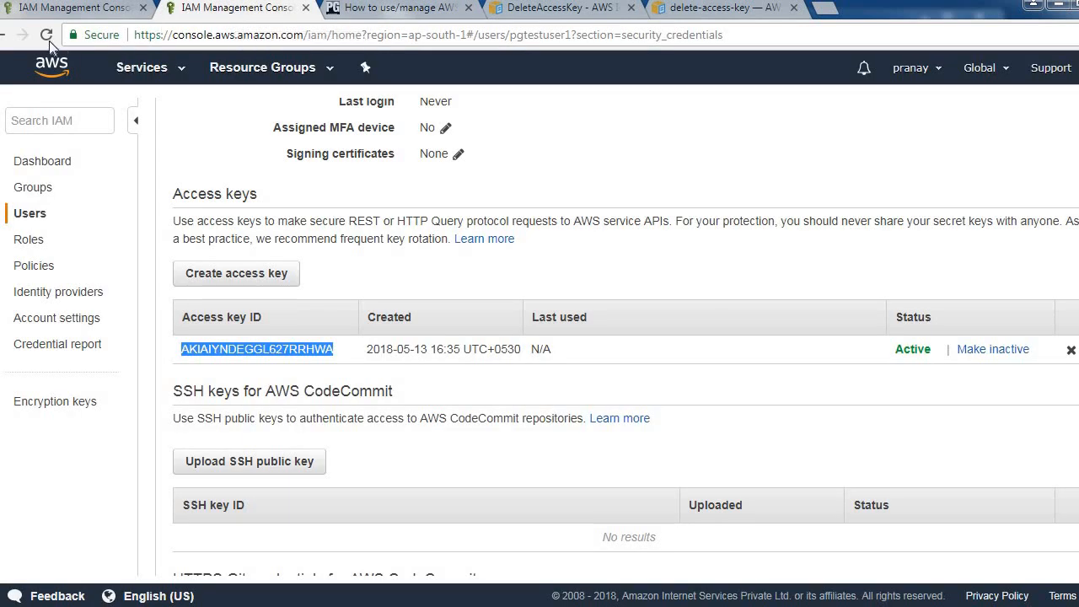
{"action": "left_click", "coordinate": [46, 36]}
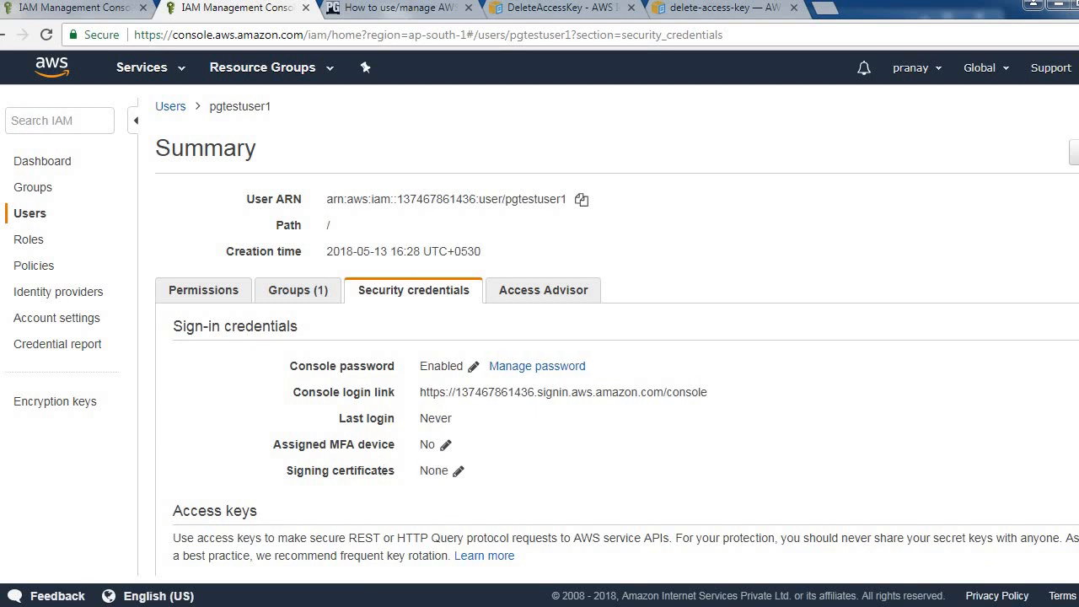
{"action": "scroll", "scroll_direction": "down", "scroll_amount": 3}
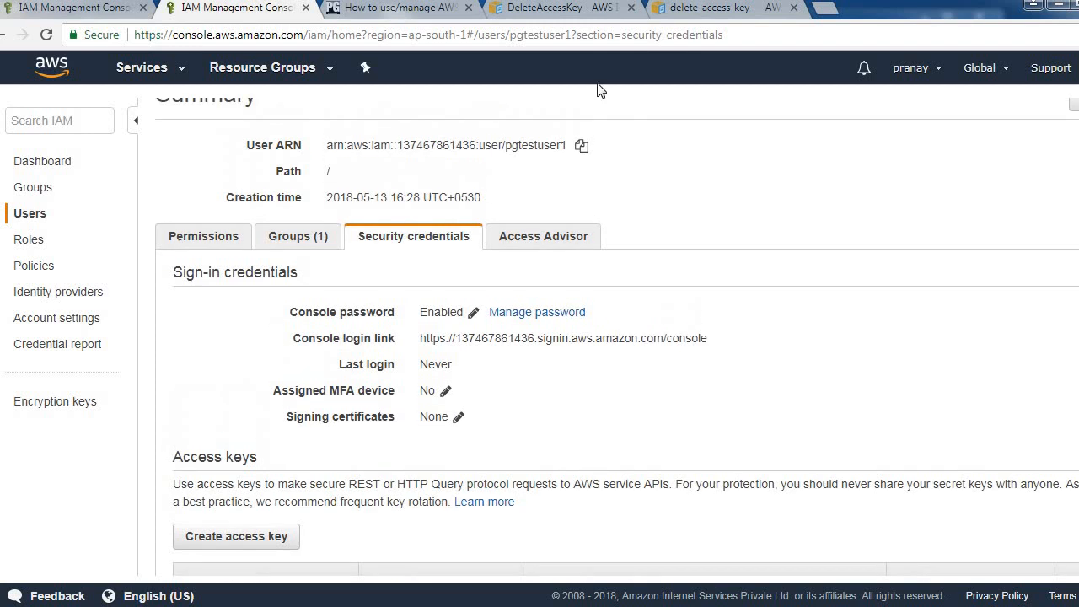
{"action": "left_click", "coordinate": [413, 8]}
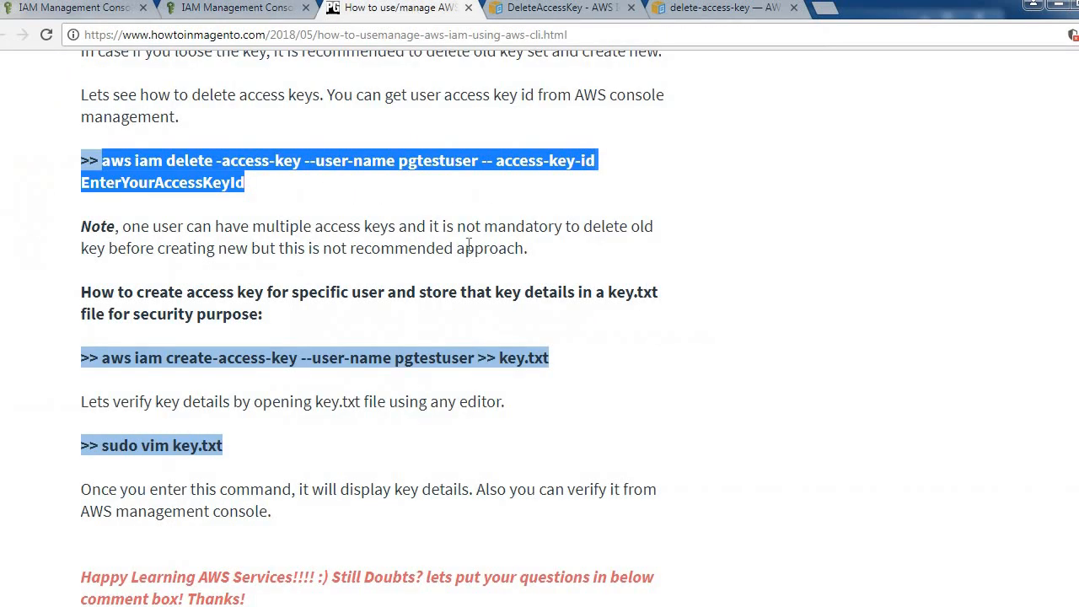
{"action": "mouse_move", "coordinate": [318, 259]}
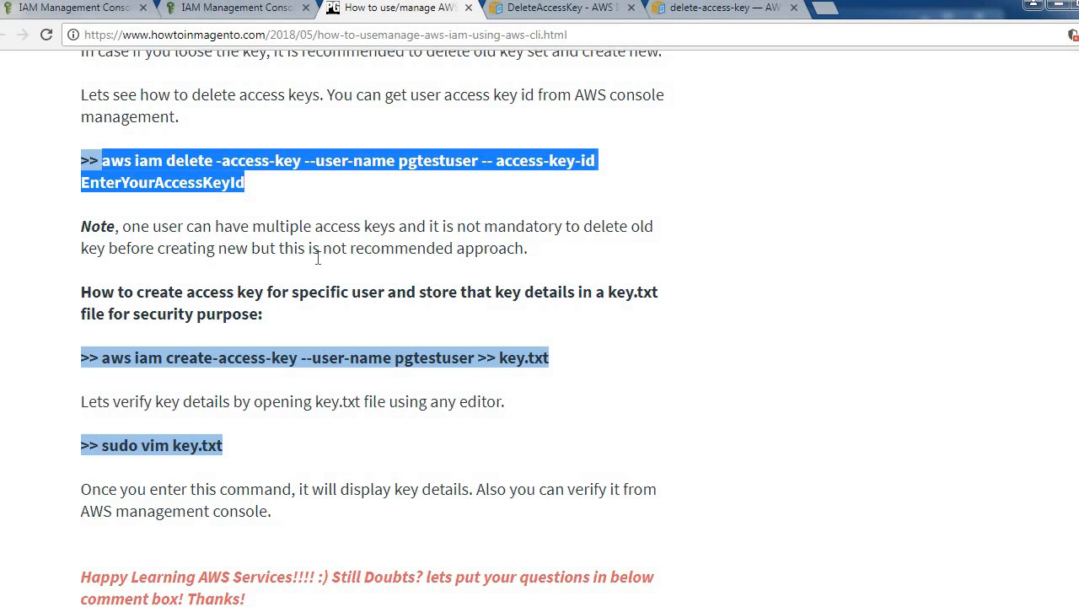
{"action": "mouse_move", "coordinate": [238, 337]}
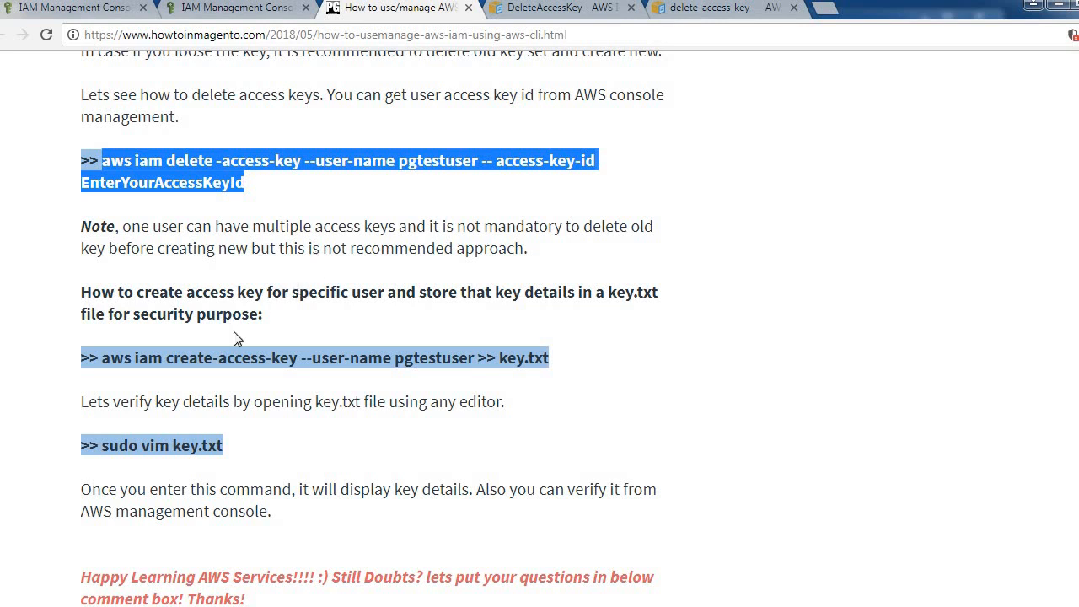
{"action": "mouse_move", "coordinate": [201, 343]}
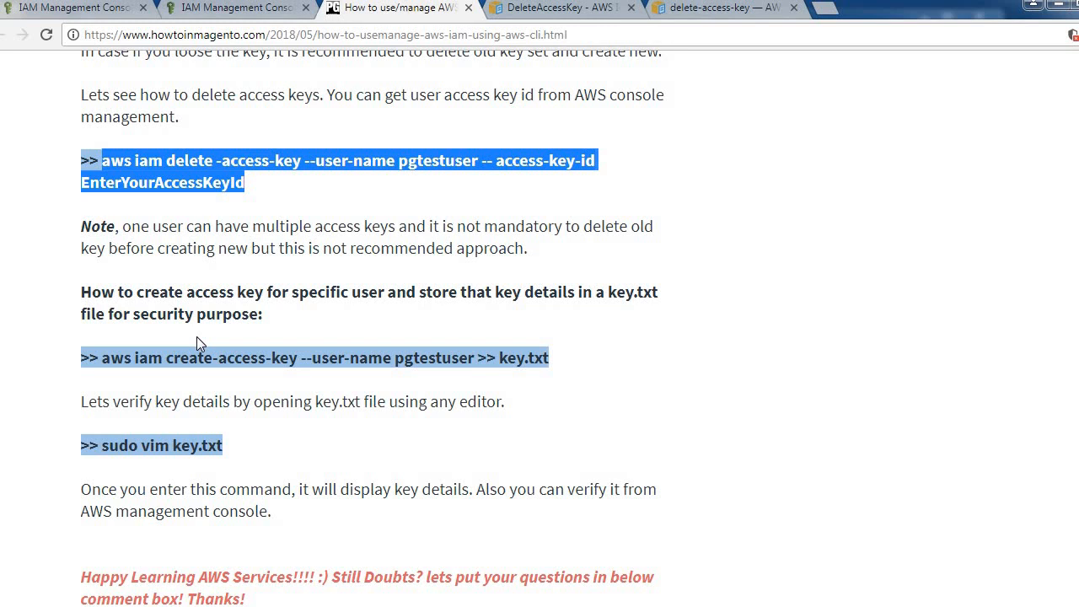
{"action": "mouse_move", "coordinate": [105, 364]}
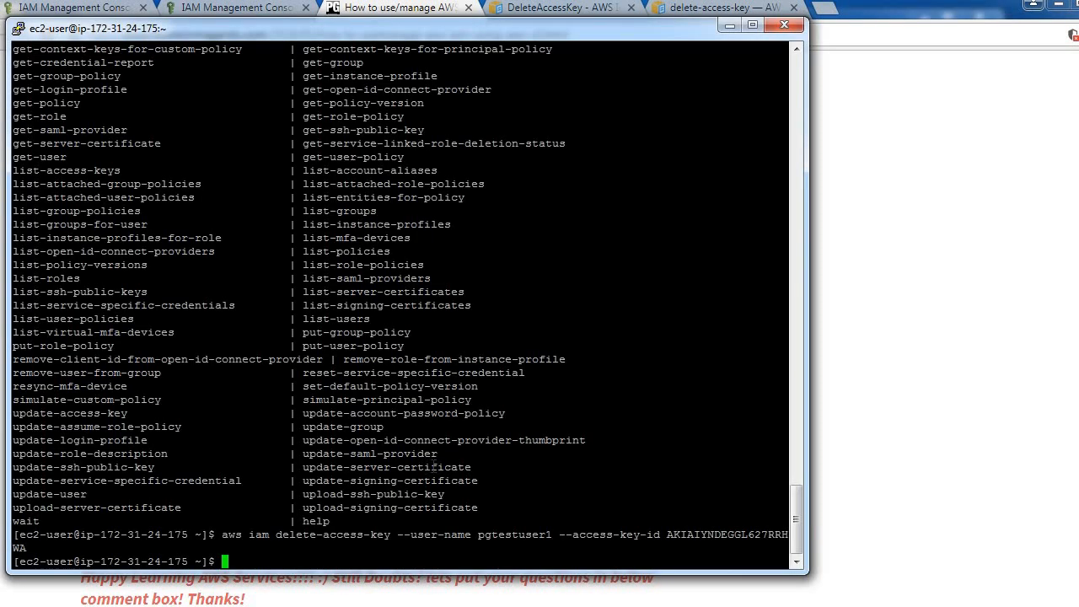
Clear the terminal, append a new pgtestuser1 access key to key.txt, and confirm with ls
{"action": "type", "text": "cl"}
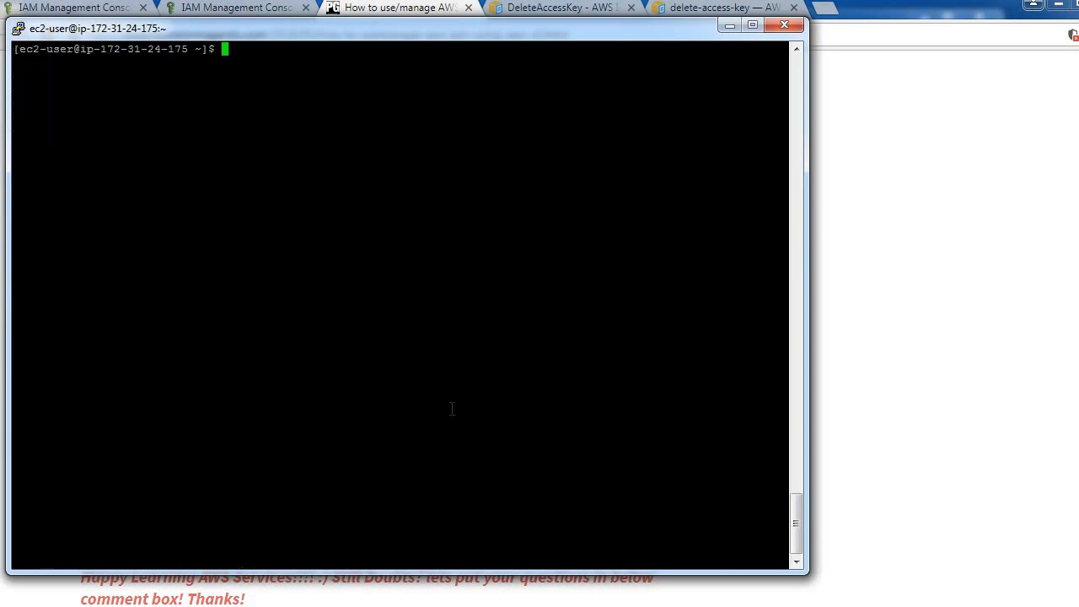
{"action": "type", "text": "aws iam create-access-key --user-name pgtestuser >> key.txt"}
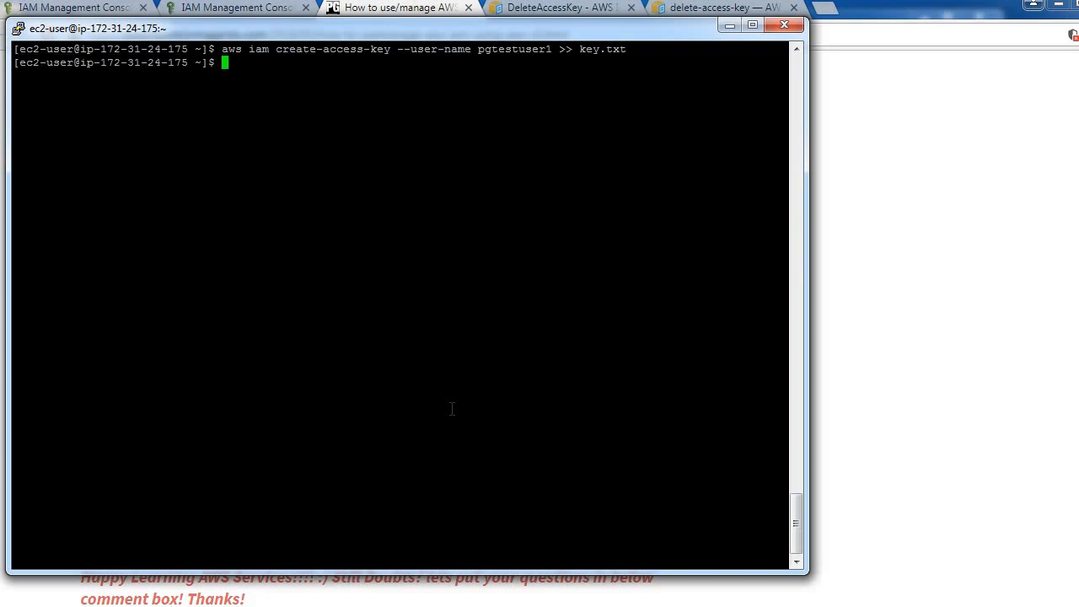
{"action": "type", "text": "ls"}
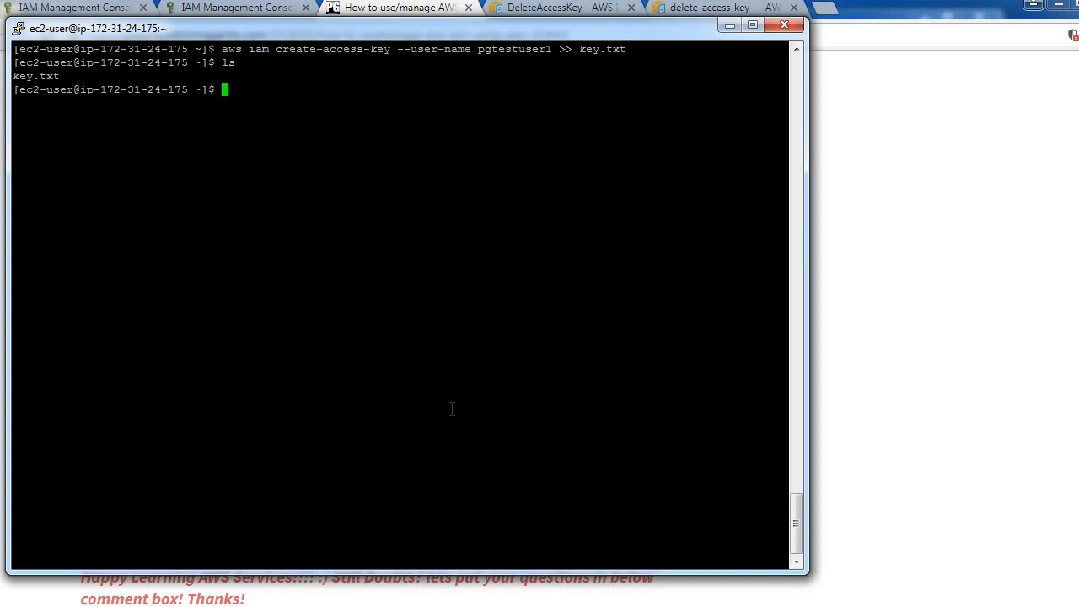
{"action": "mouse_move", "coordinate": [582, 221]}
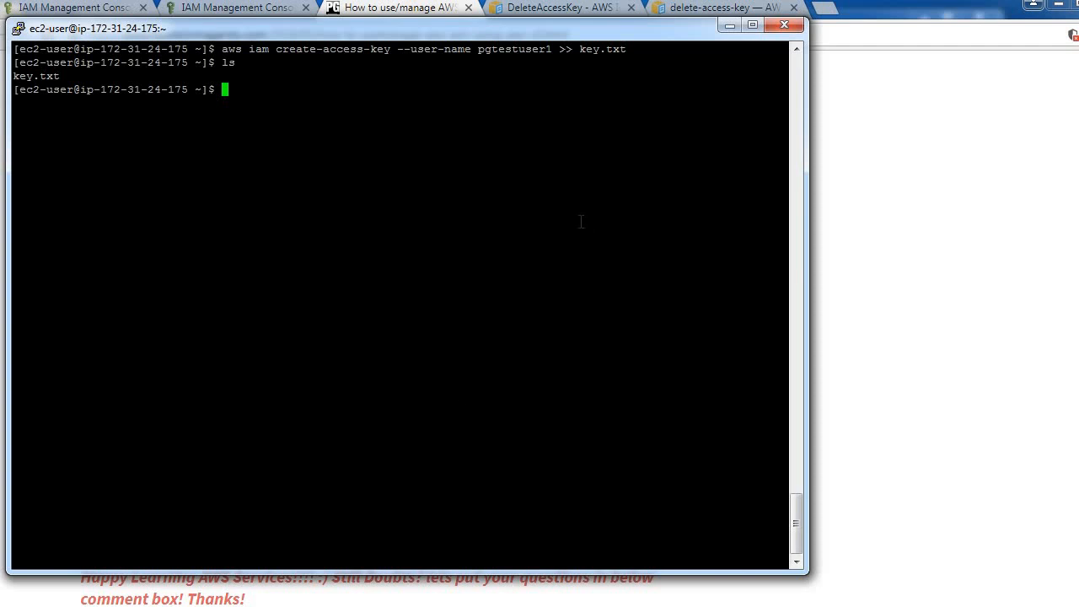
{"action": "left_click", "coordinate": [415, 7]}
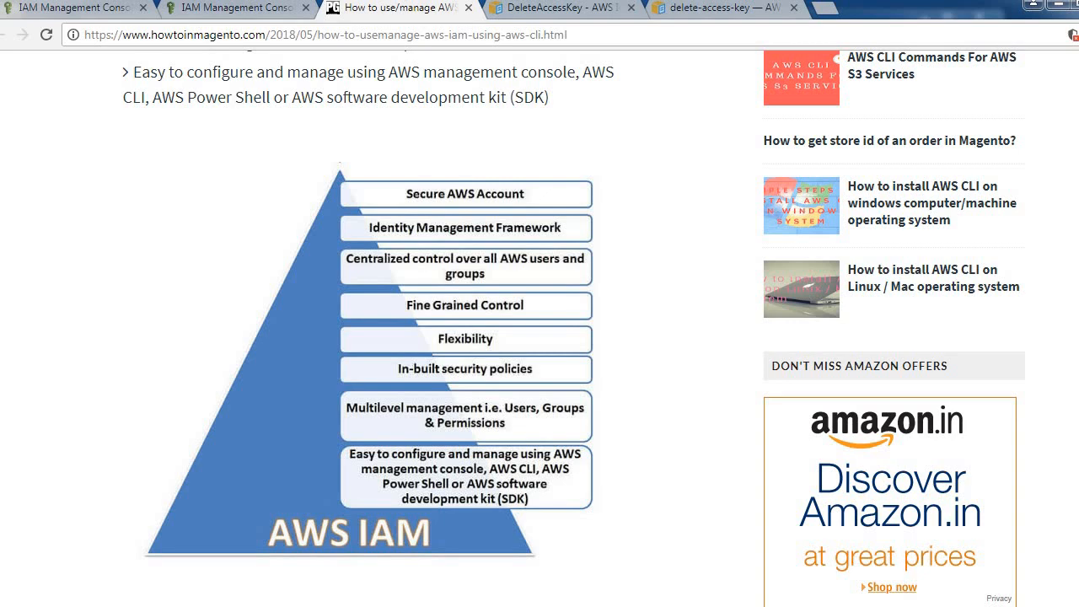
Scroll the tutorial to the API access key section showing the create and delete access-key commands
{"action": "scroll", "scroll_direction": "down", "scroll_amount": 3}
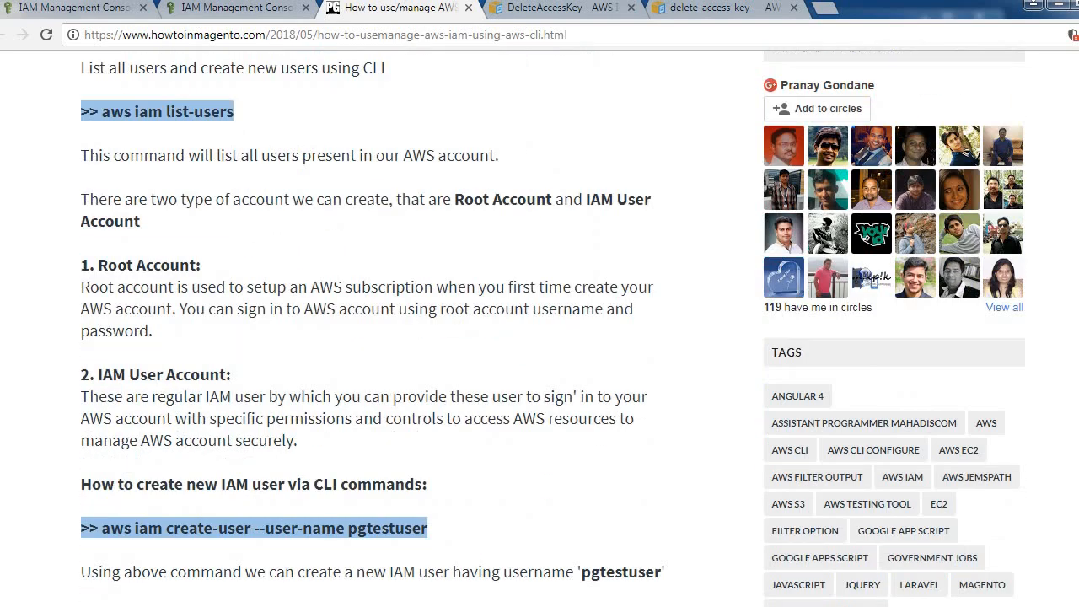
{"action": "scroll", "scroll_direction": "down", "scroll_amount": 3}
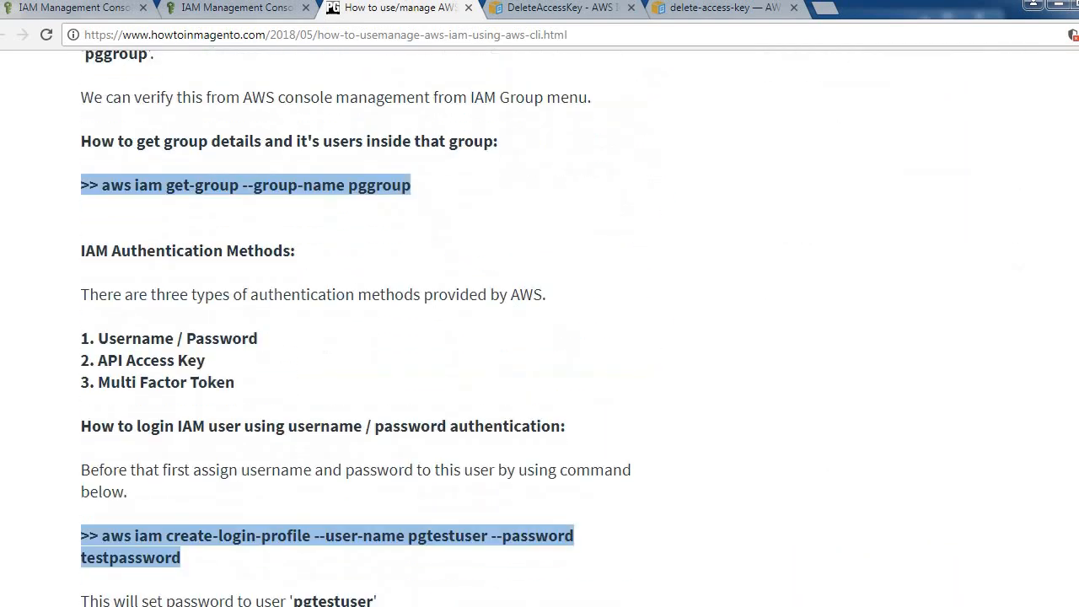
{"action": "scroll", "scroll_direction": "down", "scroll_amount": 3}
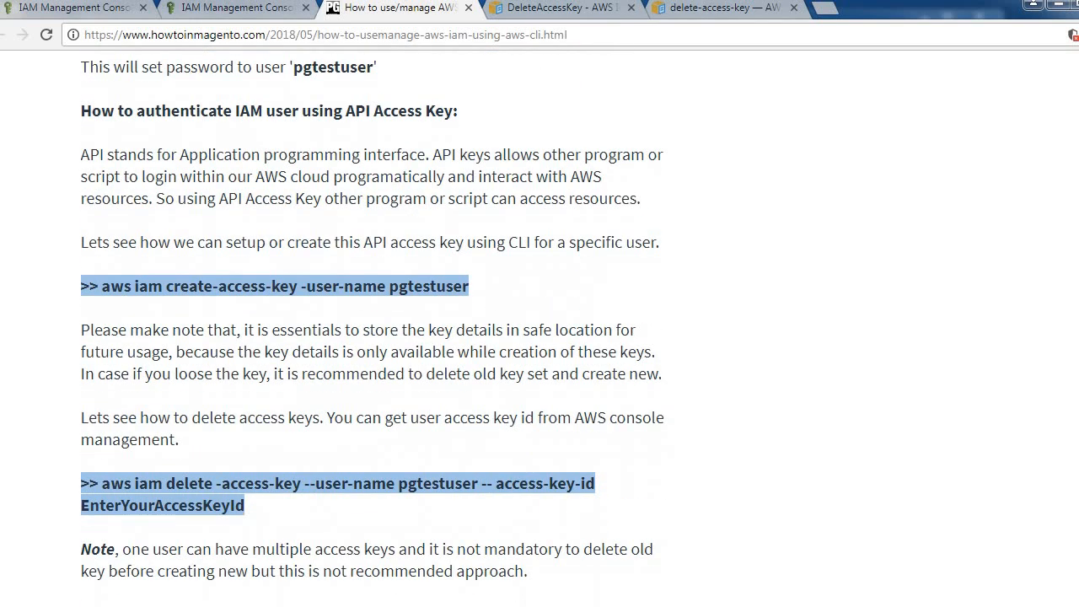